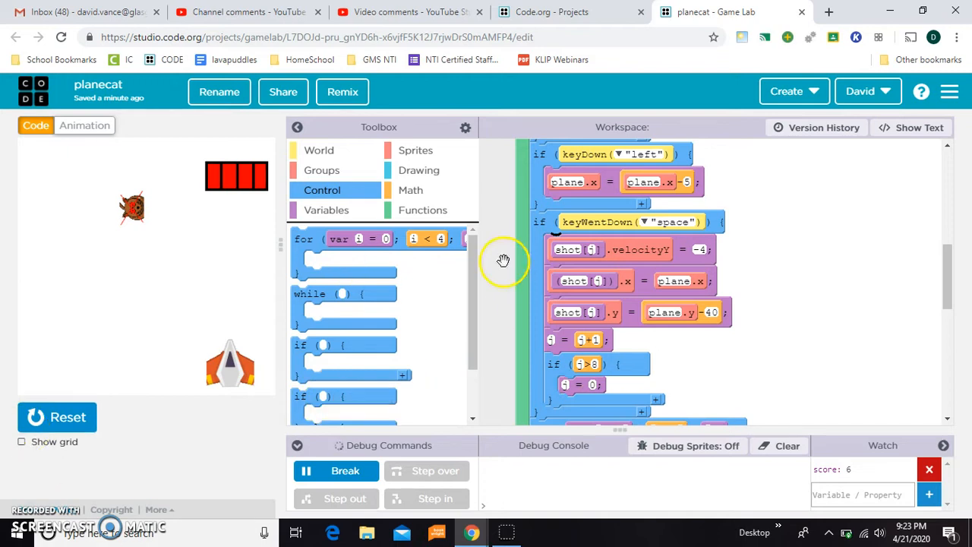
Try a red shot[i].tint block from the Sprites toolbox, remove it, and restart the game
left_click(417, 150)
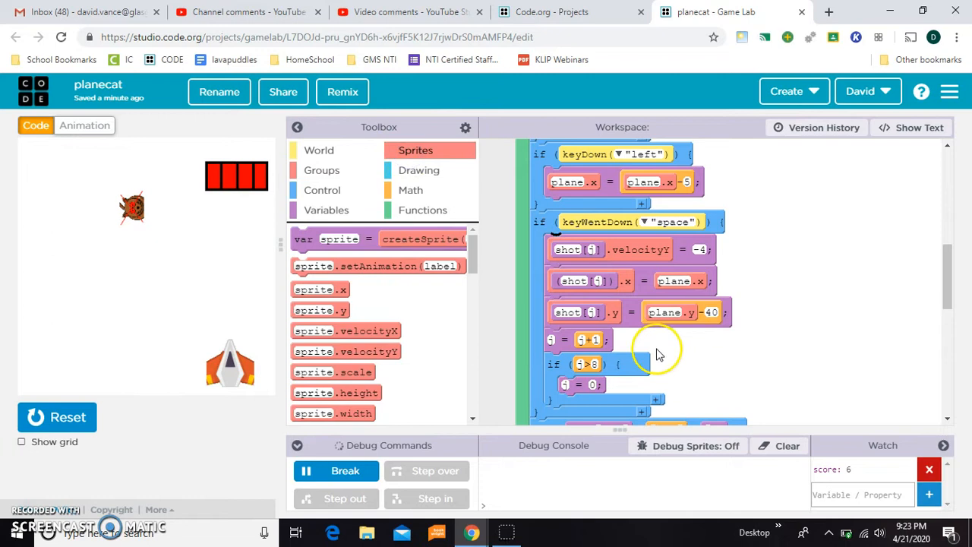
scroll("down", 3)
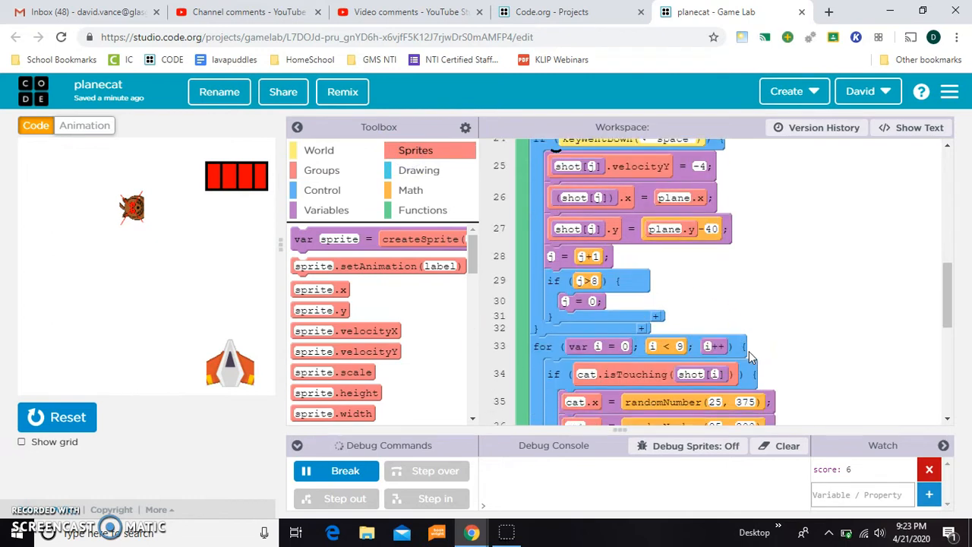
scroll("up", 3)
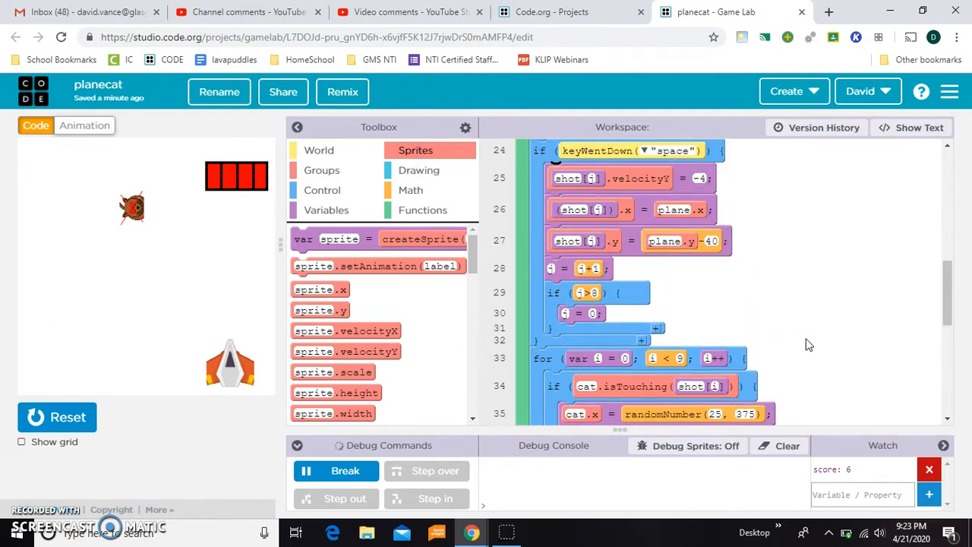
scroll("up", 3)
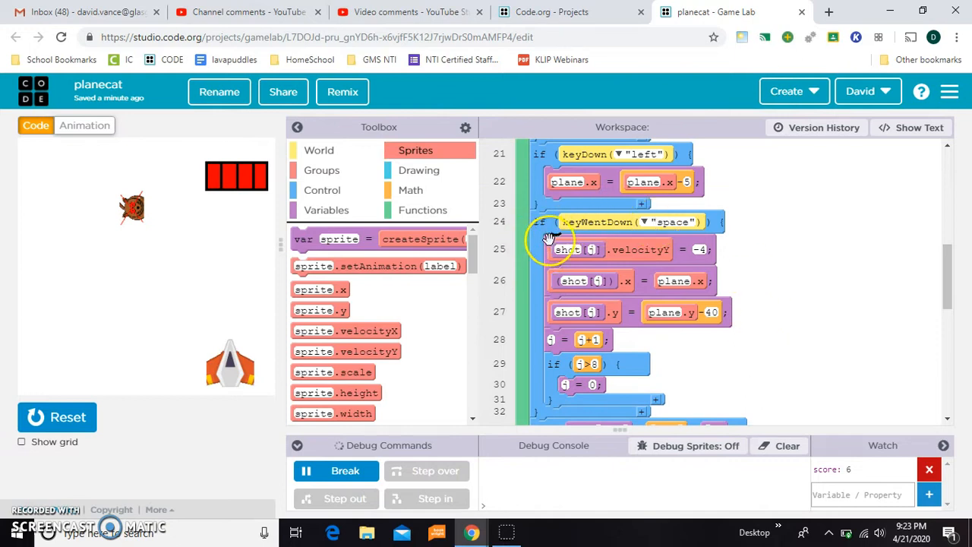
mouse_move(623, 351)
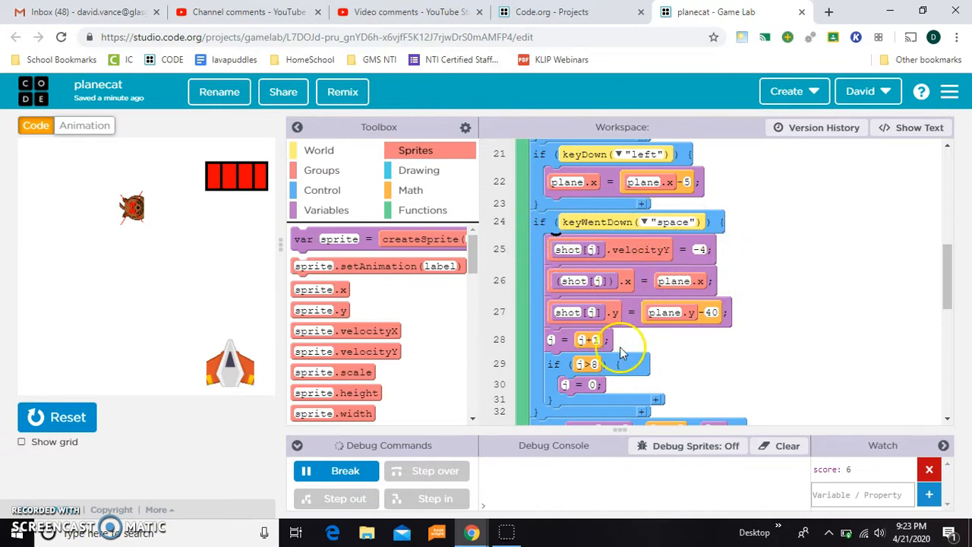
scroll("down", 3)
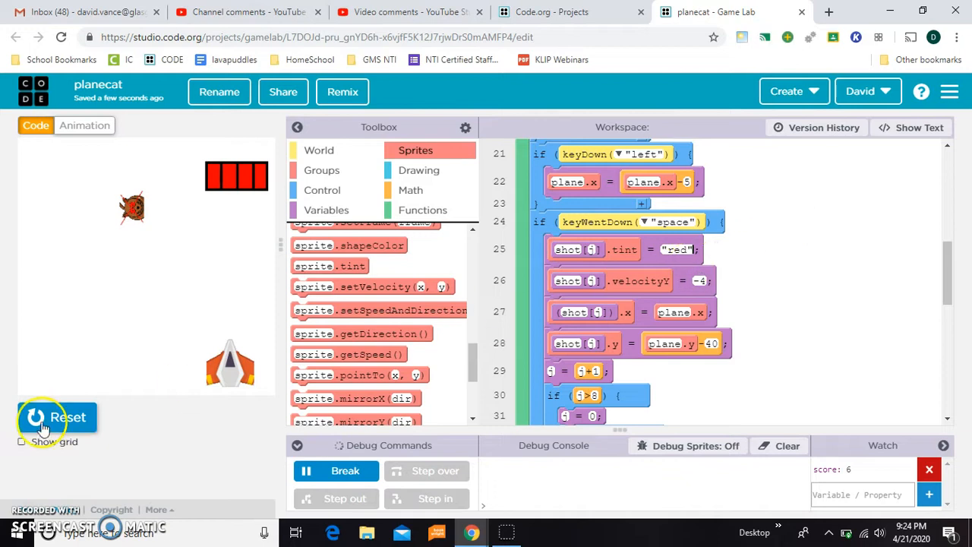
left_click(58, 417)
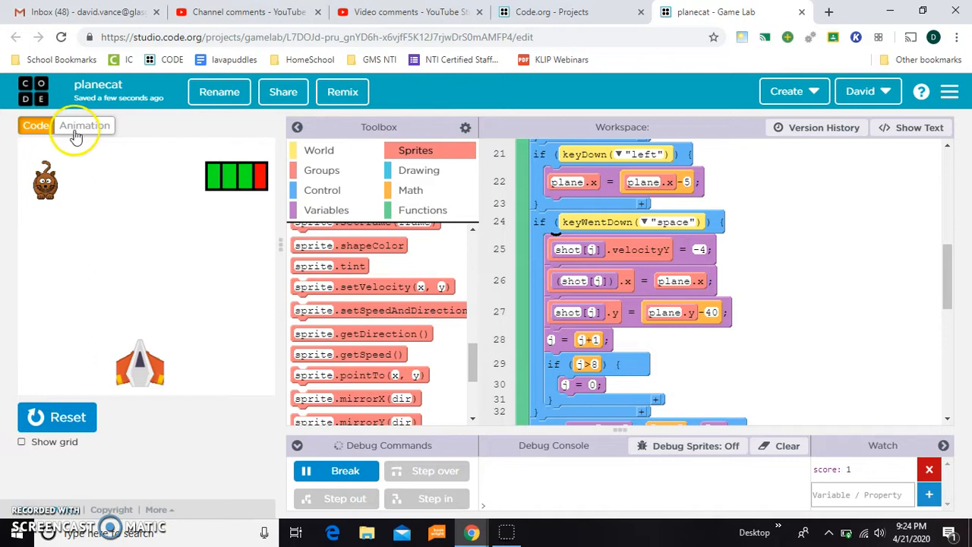
Duplicate the shot frame twice and paint the four frames black, red, green and magenta
left_click(86, 125)
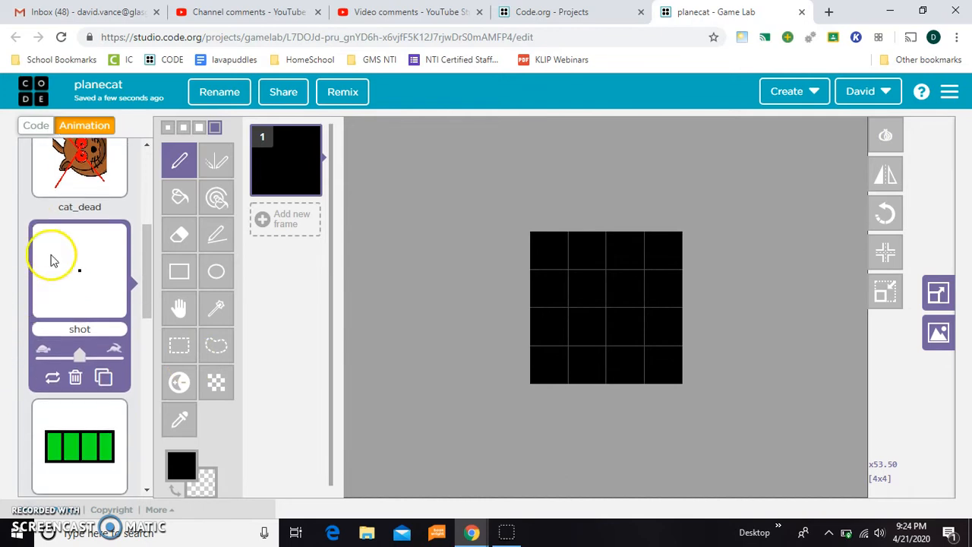
mouse_move(53, 382)
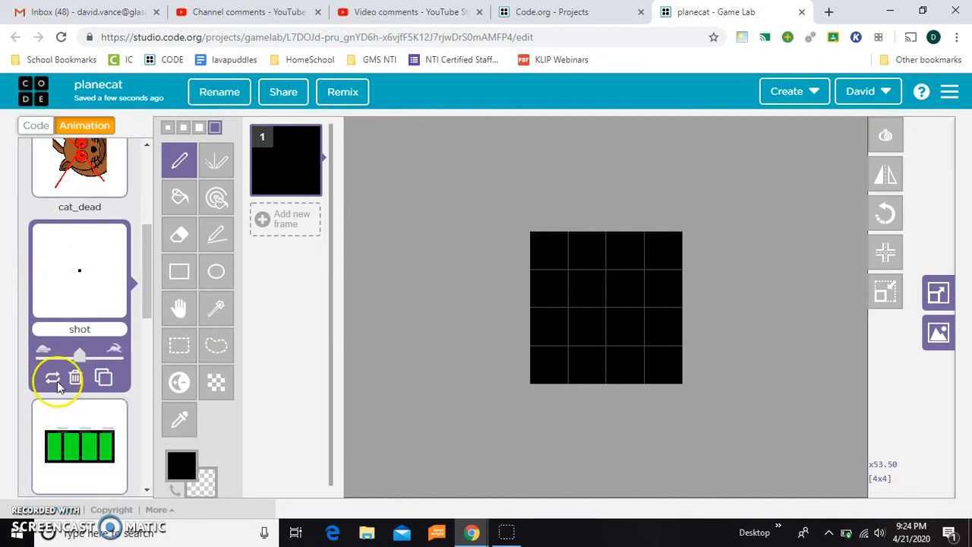
mouse_move(75, 307)
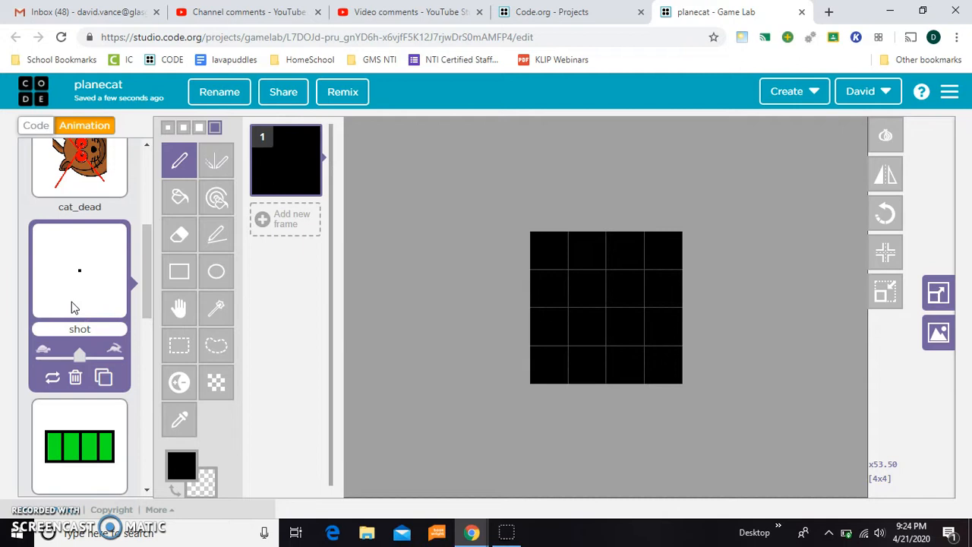
mouse_move(52, 296)
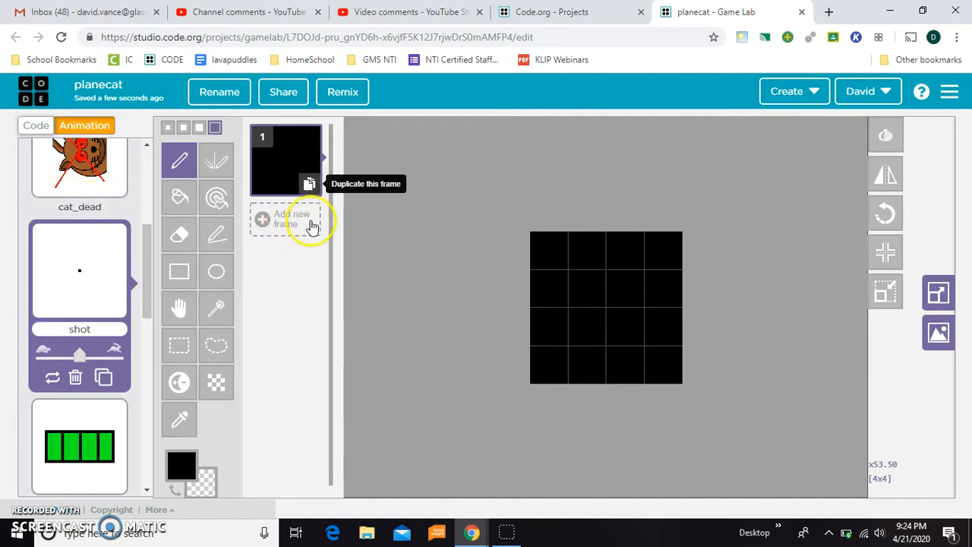
mouse_move(310, 185)
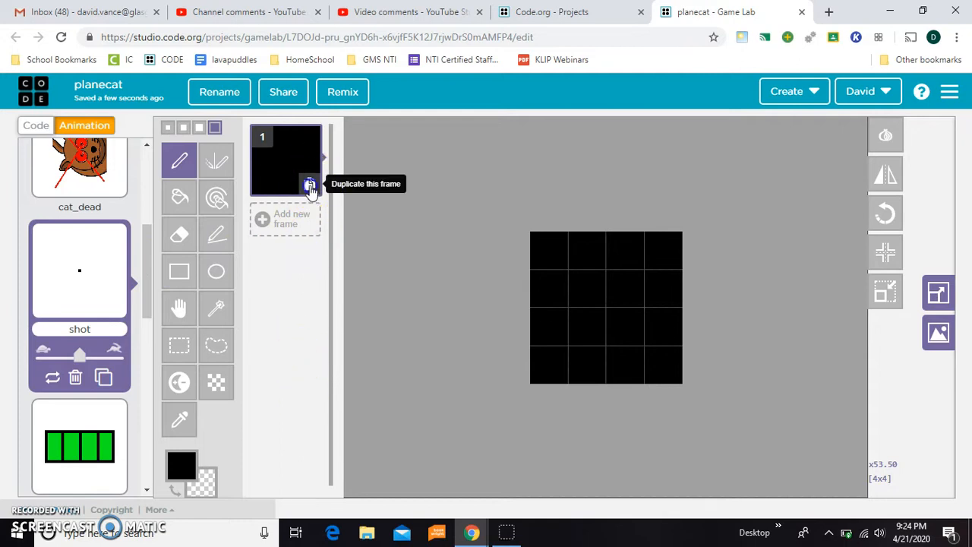
left_click(310, 185)
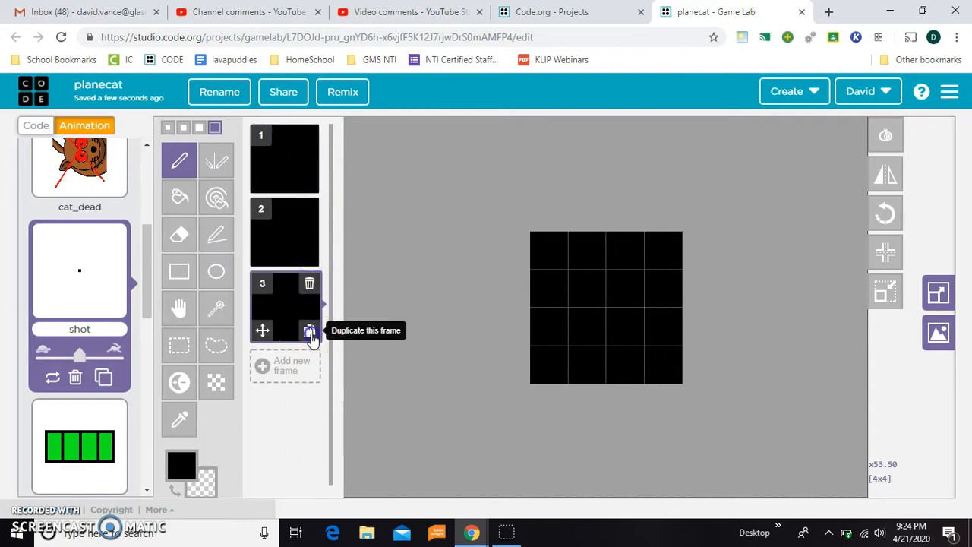
left_click(310, 331)
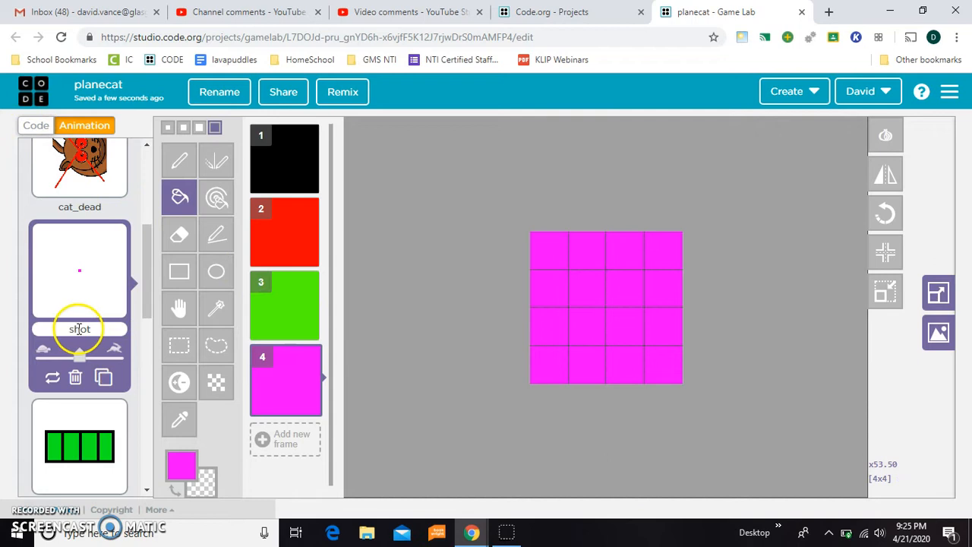
Add shot[i].scale = 8 under keyWentDown("space") and run the game with it
left_click(36, 125)
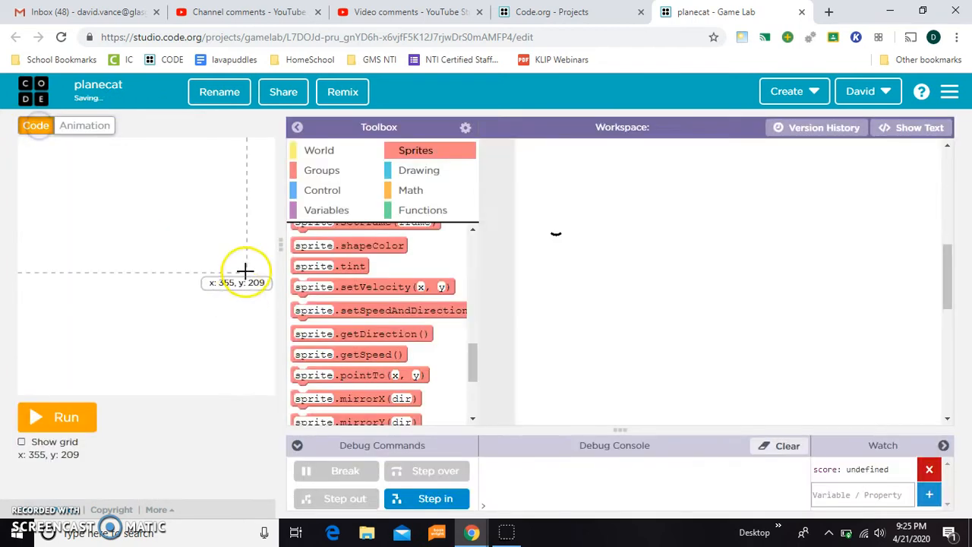
left_click(57, 416)
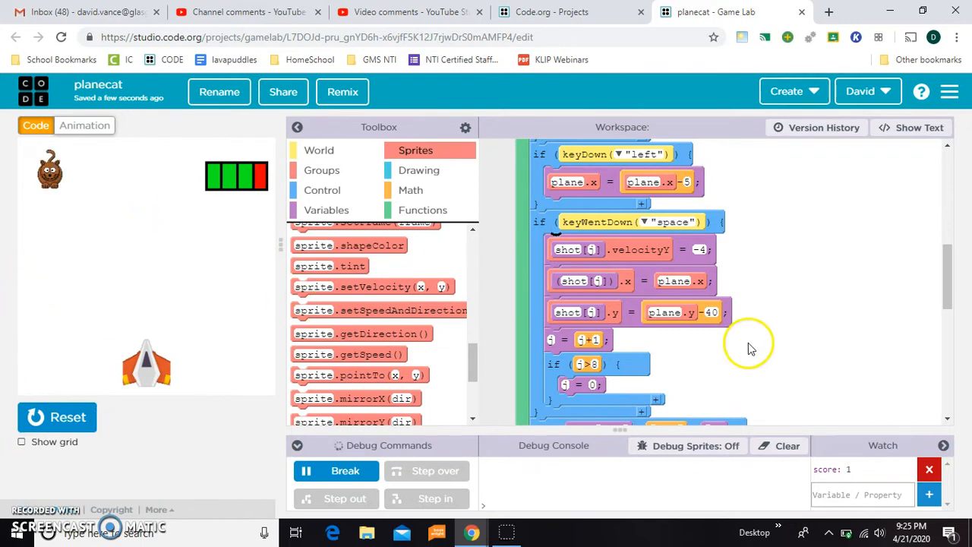
scroll("up", 3)
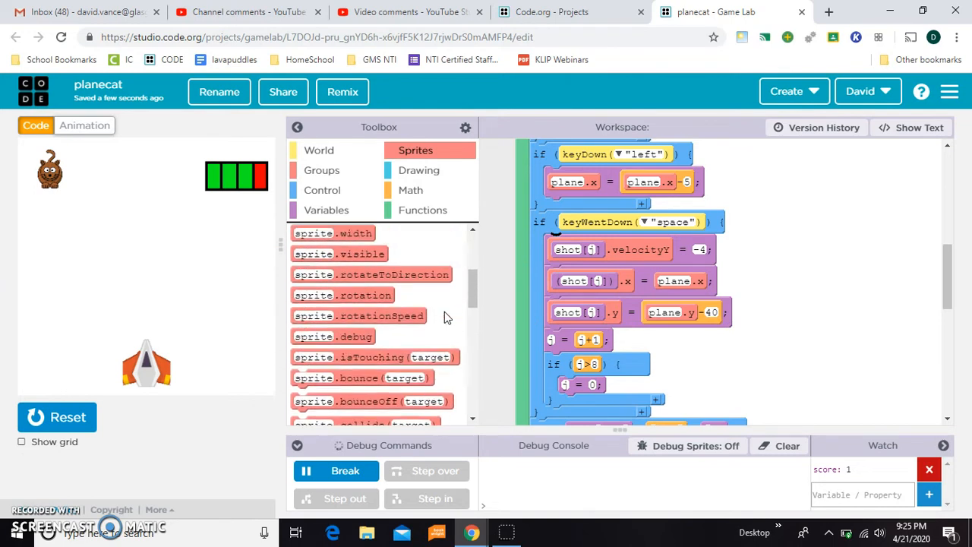
scroll("up", 3)
type("3")
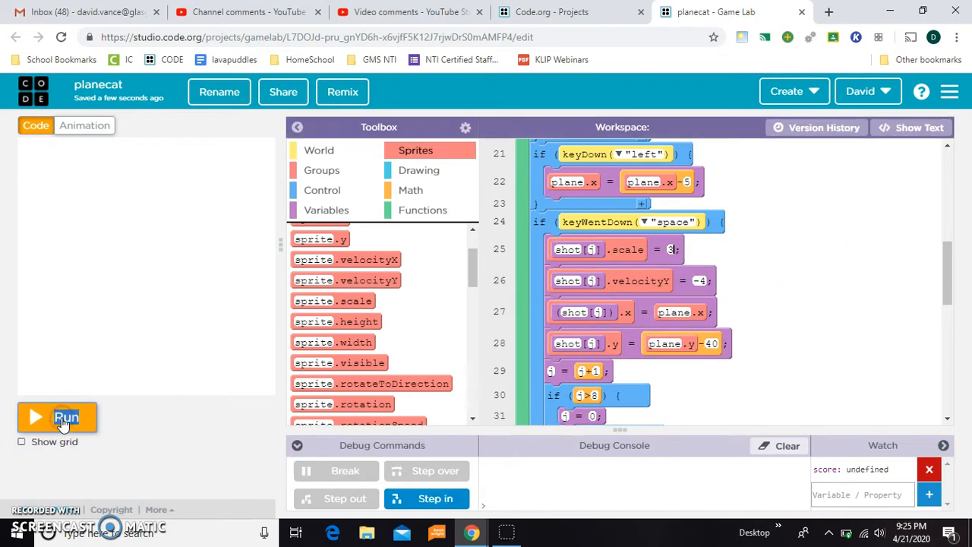
left_click(58, 416)
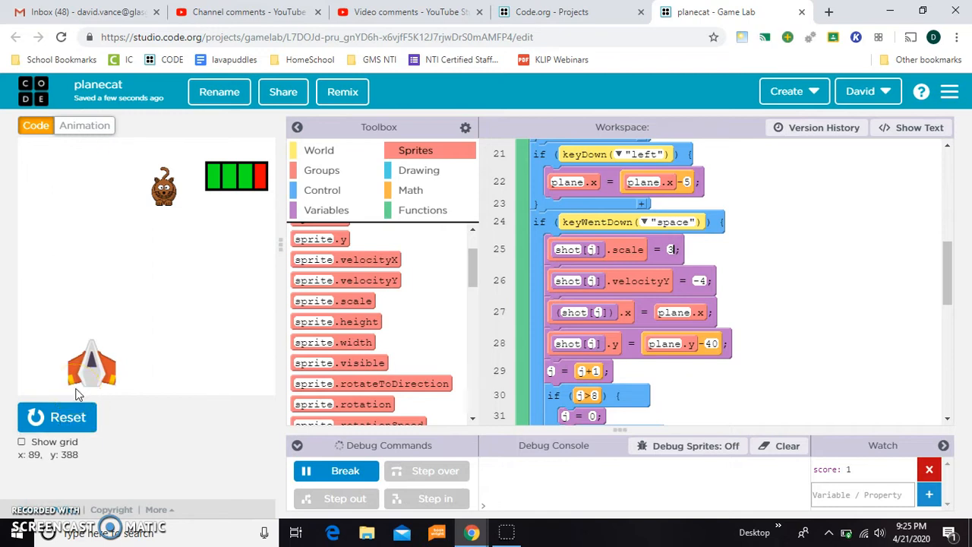
mouse_move(422, 289)
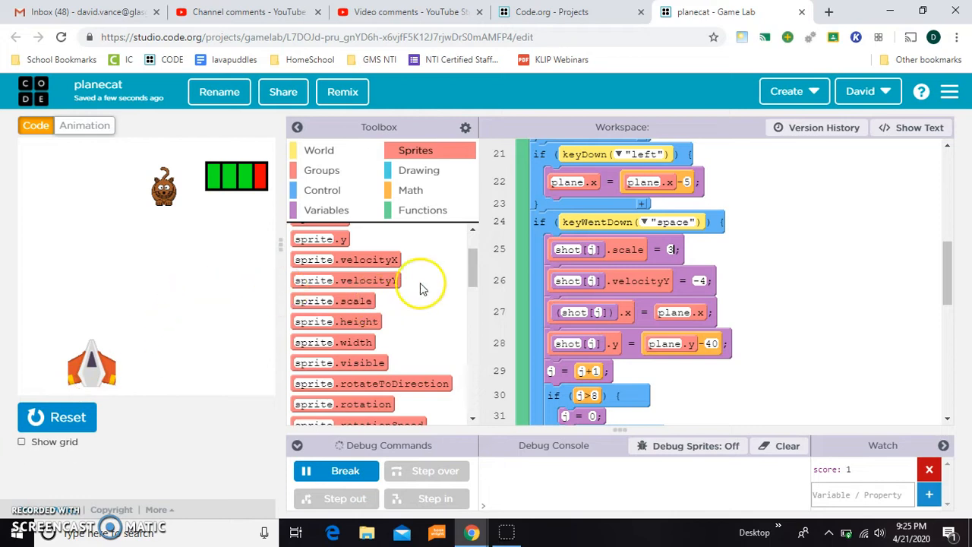
Check the shot frames, then add shot[i].pause() and scale 3 to the space-key code
scroll("down", 3)
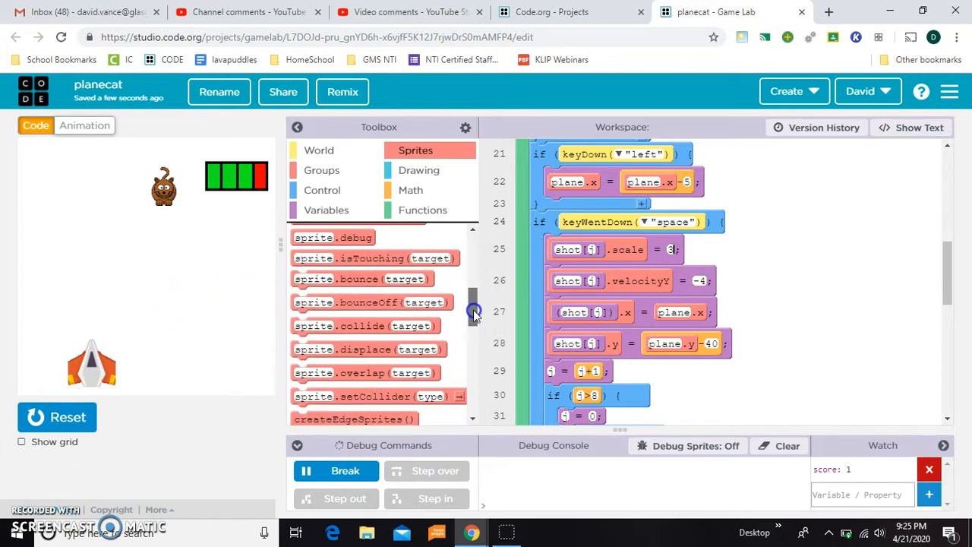
scroll("down", 3)
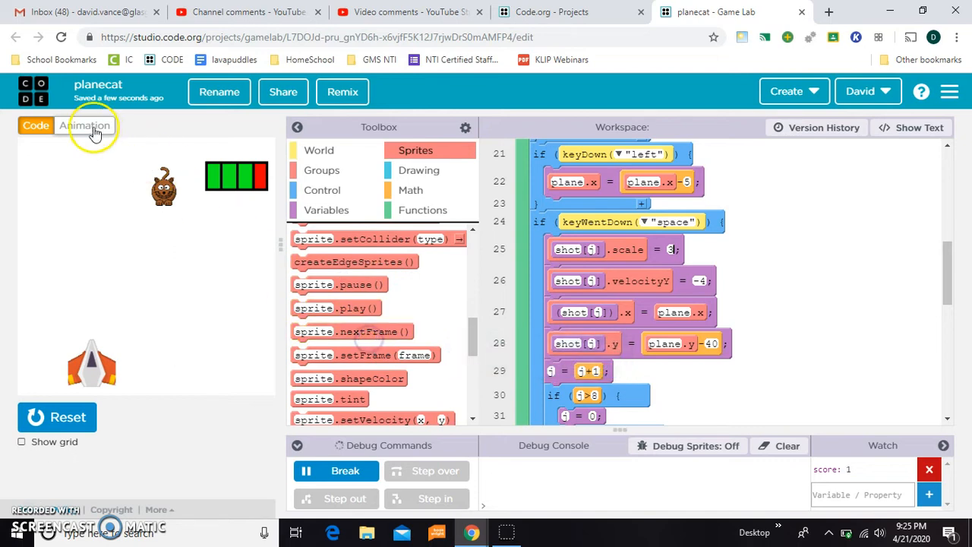
left_click(85, 125)
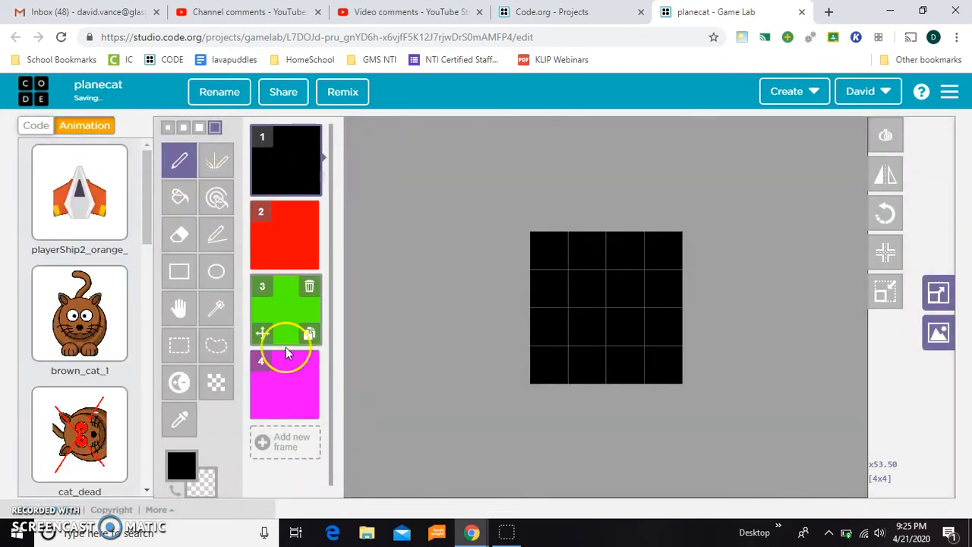
left_click(37, 124)
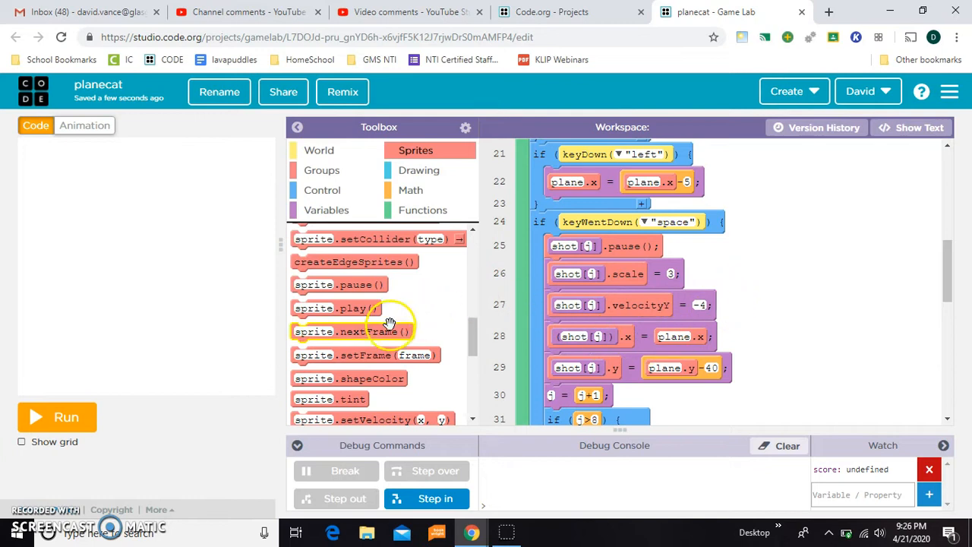
Add a next-frame step for each shot, keep scale 3, and rerun to test the shots
left_click_drag(334, 331, 608, 268)
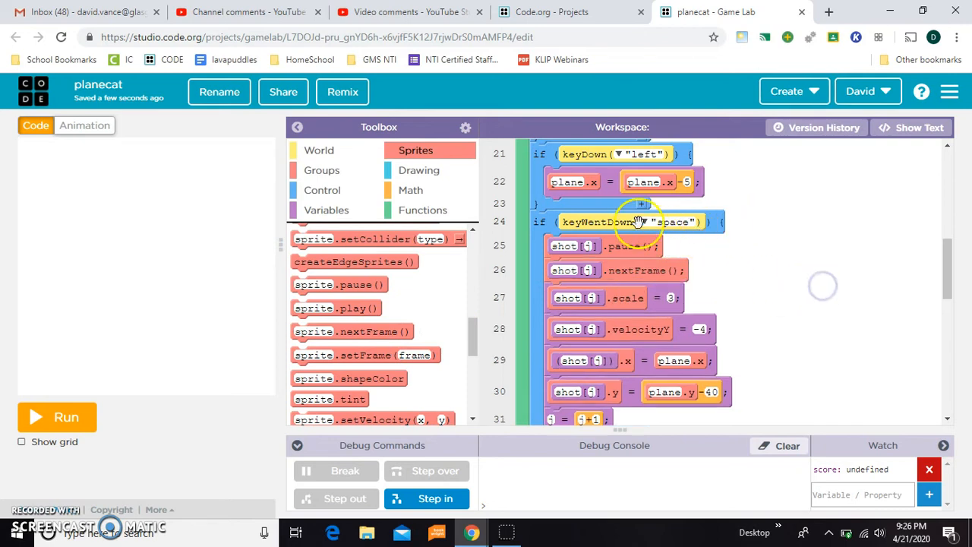
mouse_move(676, 235)
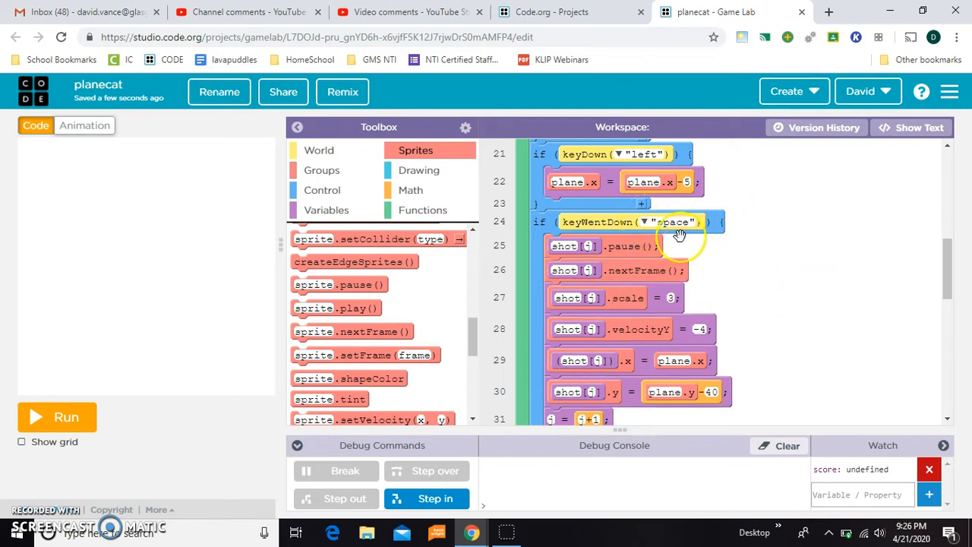
mouse_move(175, 454)
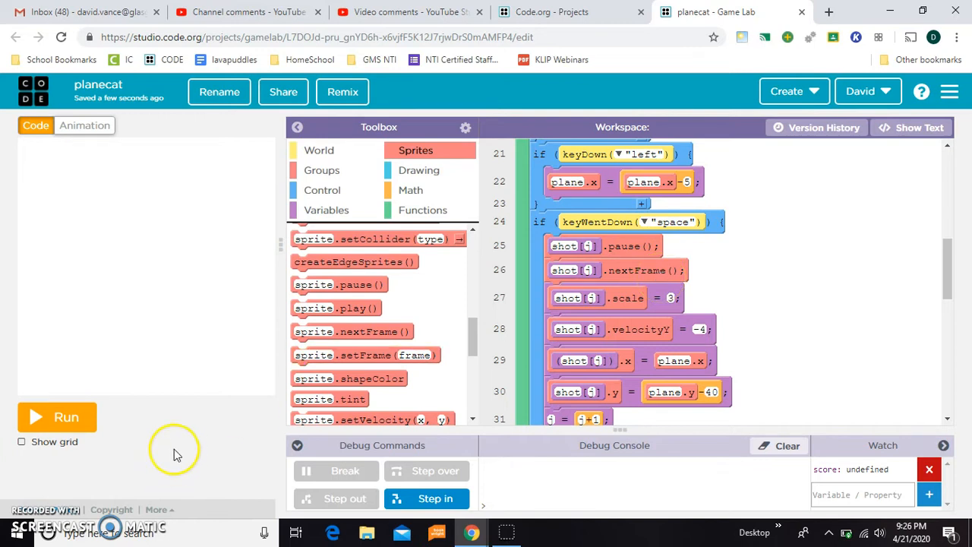
left_click(57, 417)
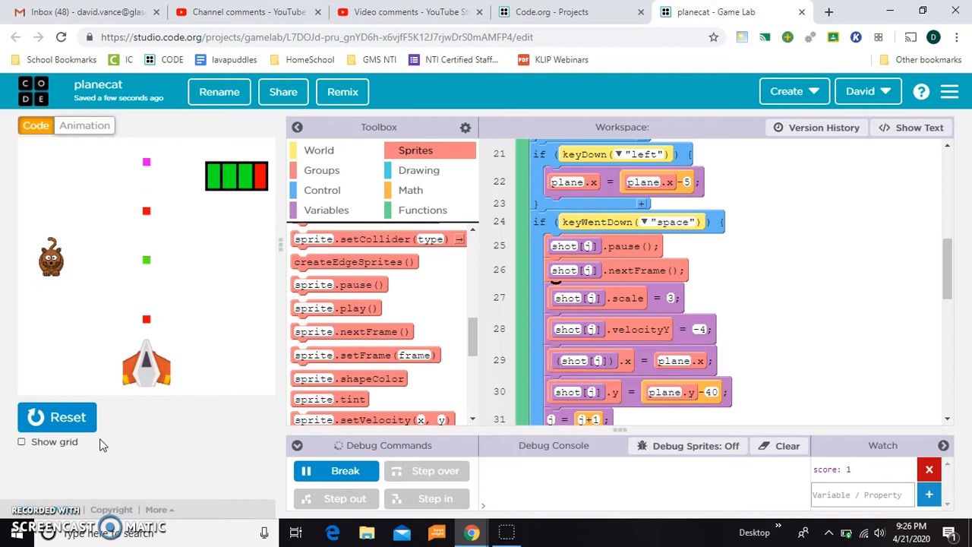
left_click(85, 124)
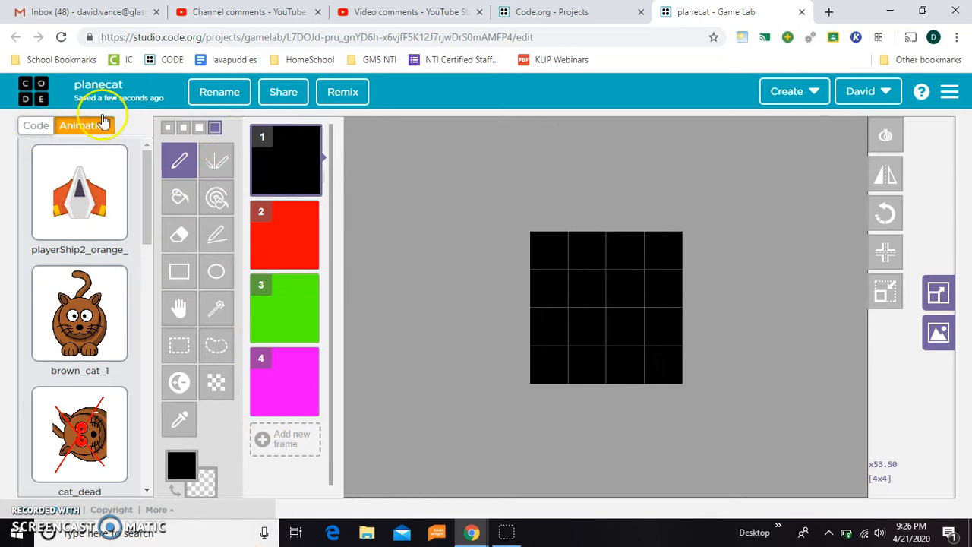
left_click(35, 125)
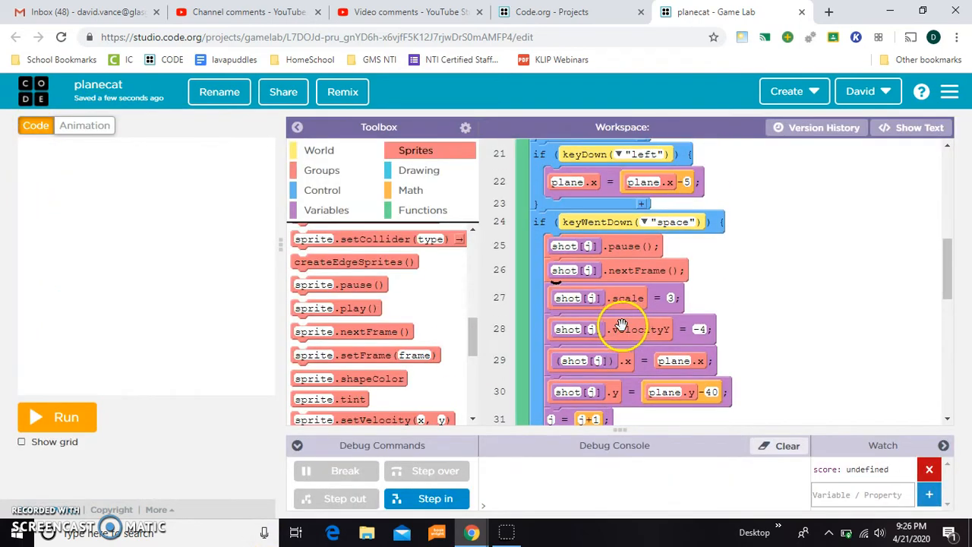
mouse_move(621, 328)
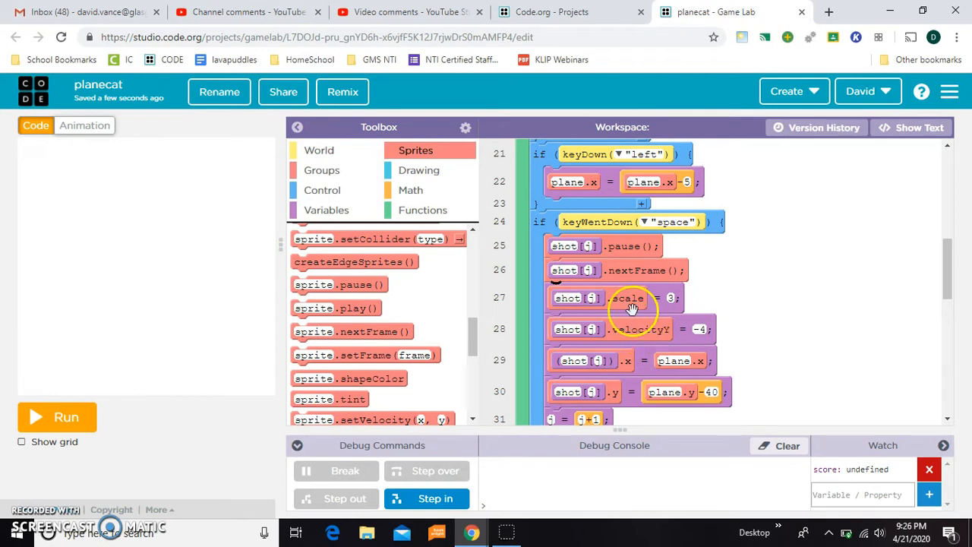
left_click(56, 416)
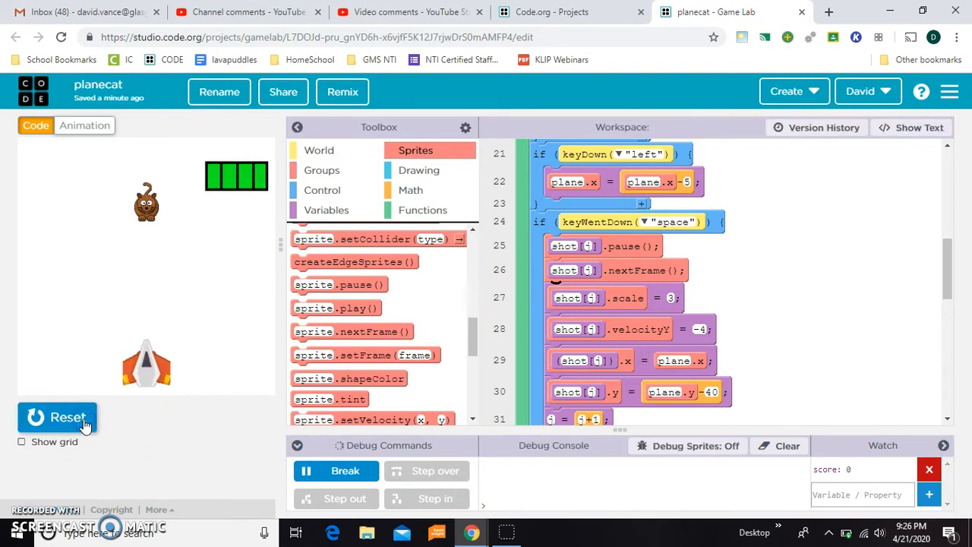
mouse_move(804, 250)
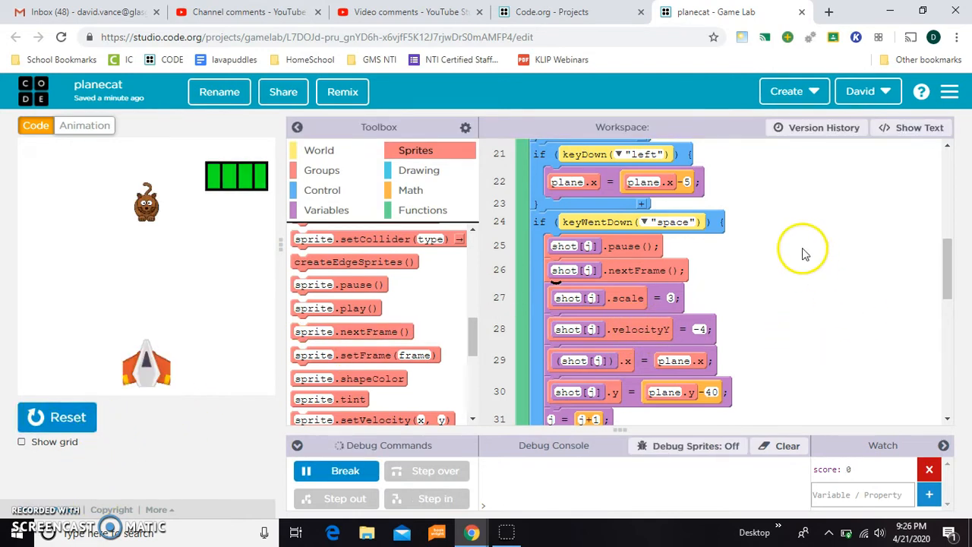
scroll("up", 3)
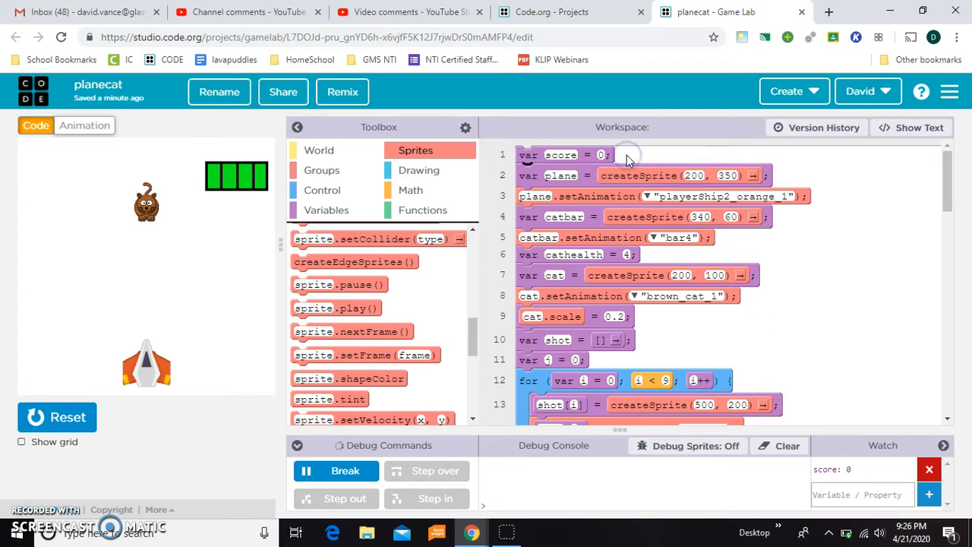
scroll("down", 3)
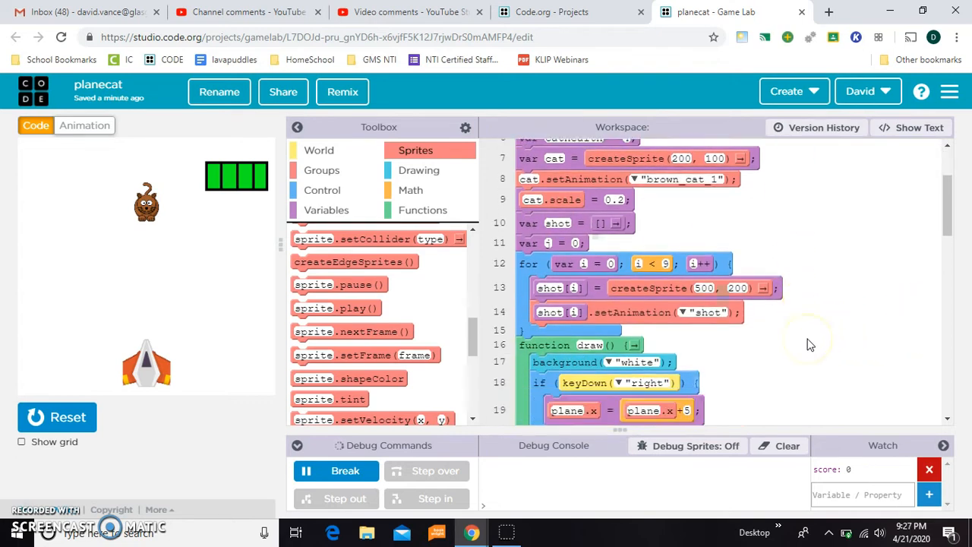
scroll("down", 3)
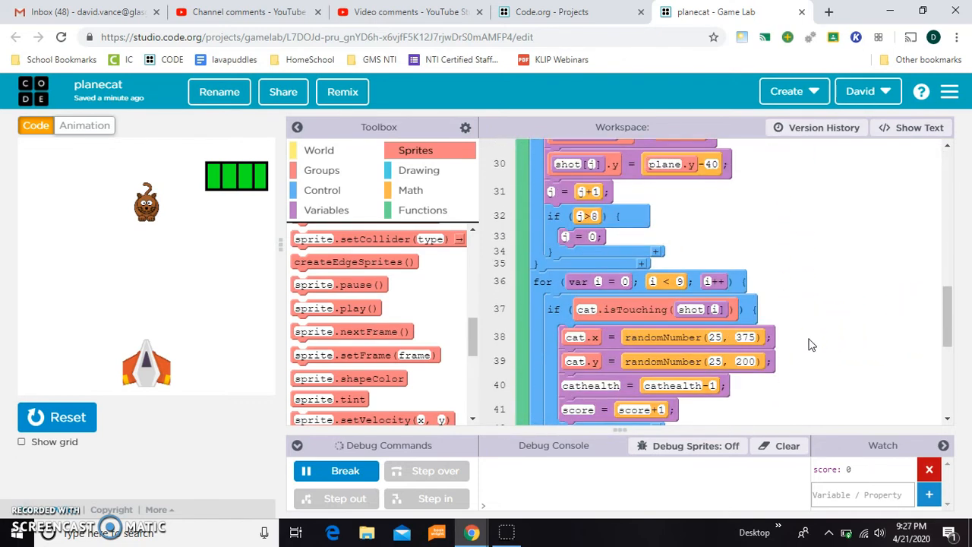
scroll("down", 3)
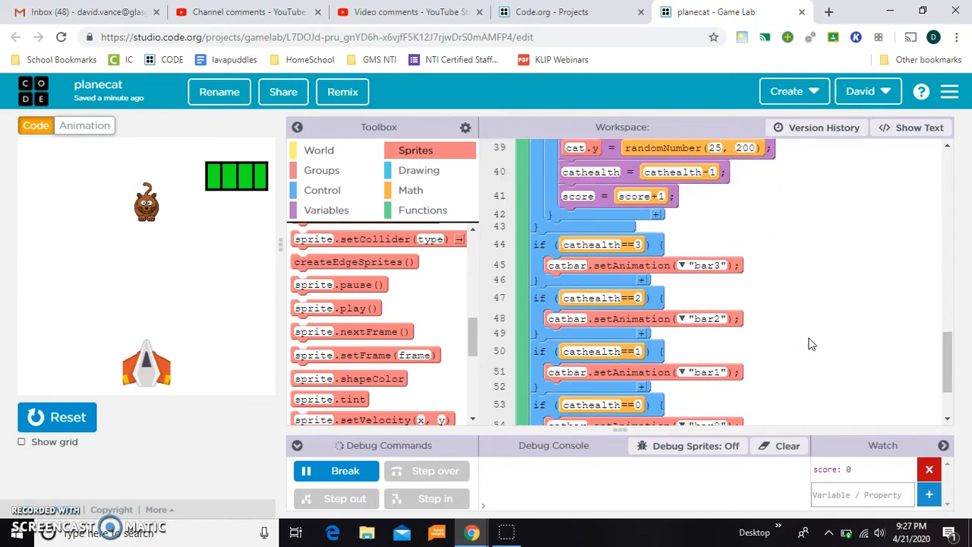
scroll("down", 3)
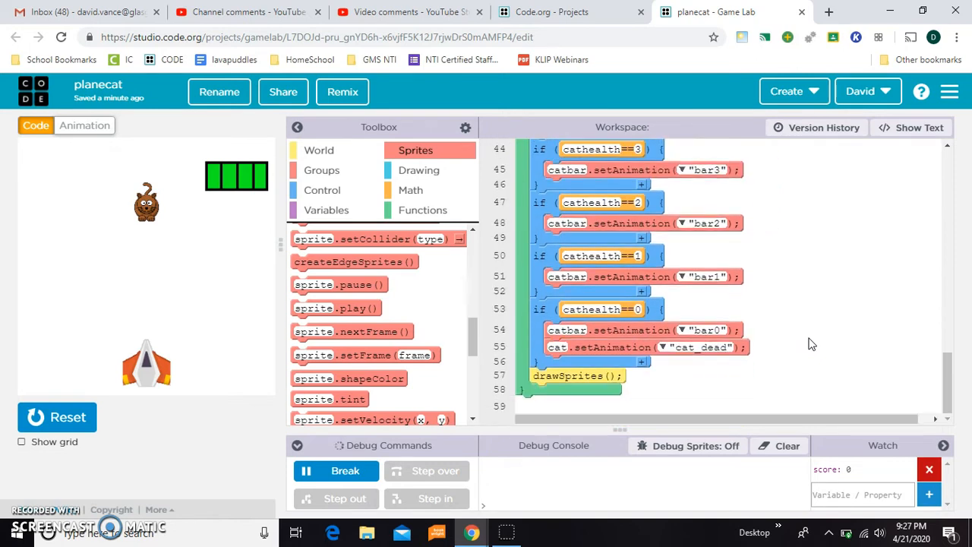
scroll("up", 3)
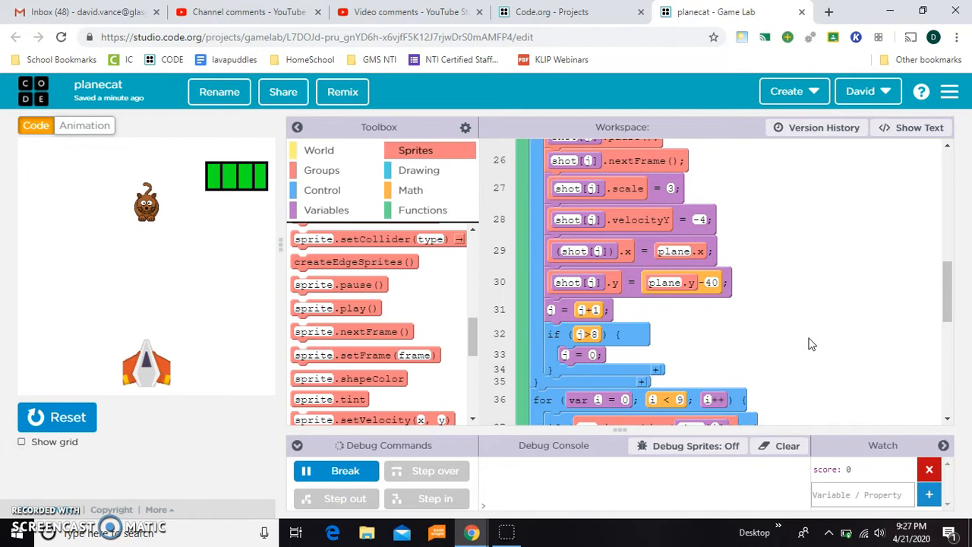
scroll("down", 3)
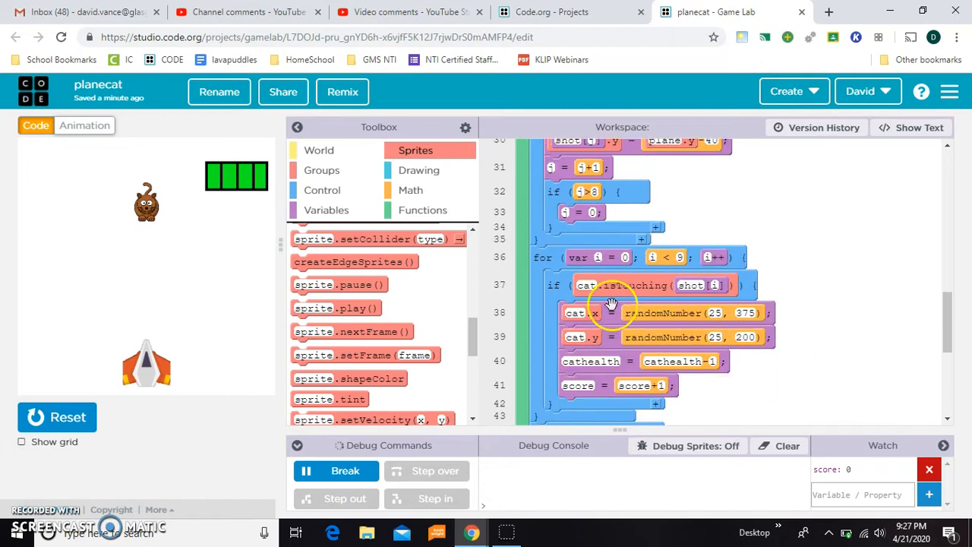
mouse_move(781, 311)
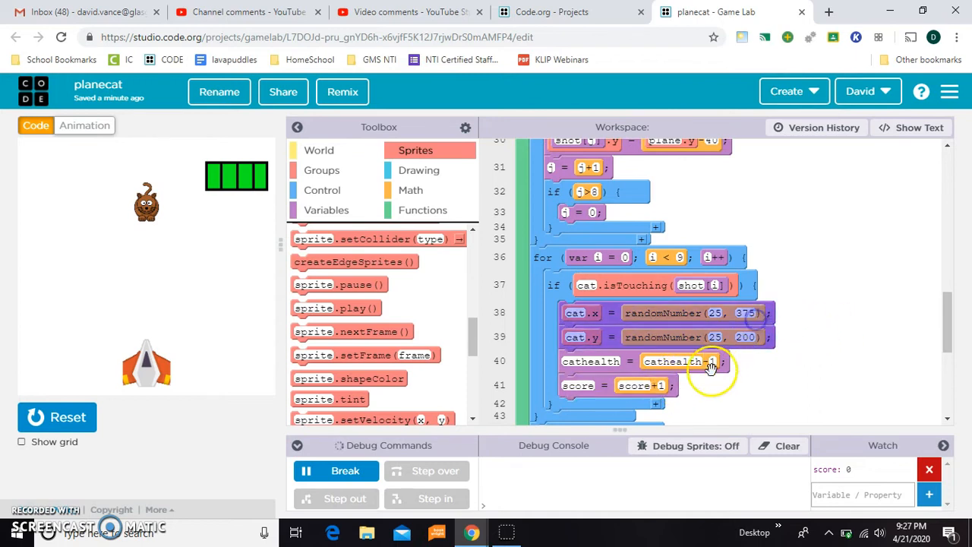
mouse_move(677, 388)
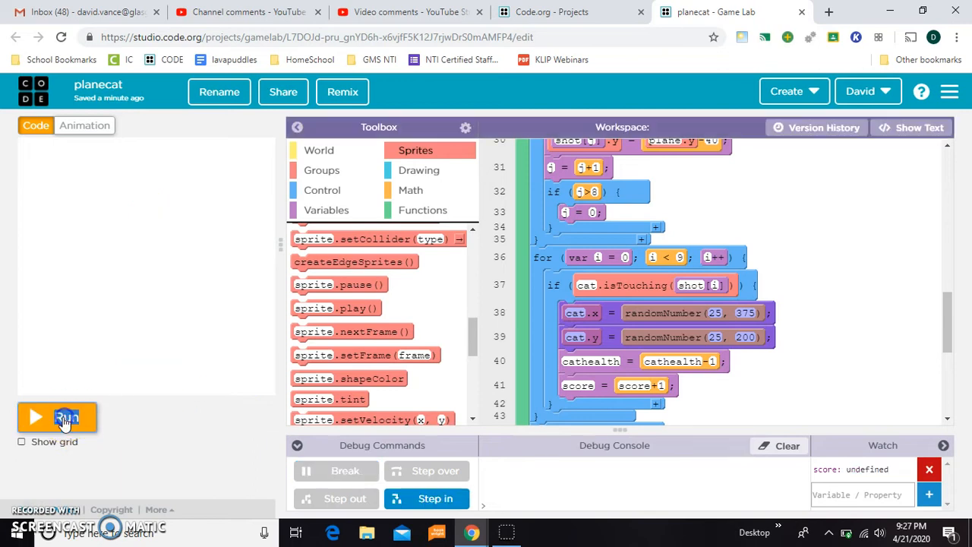
Add the score variable to the Watch panel and restart the game to see it reach 2
left_click(35, 416)
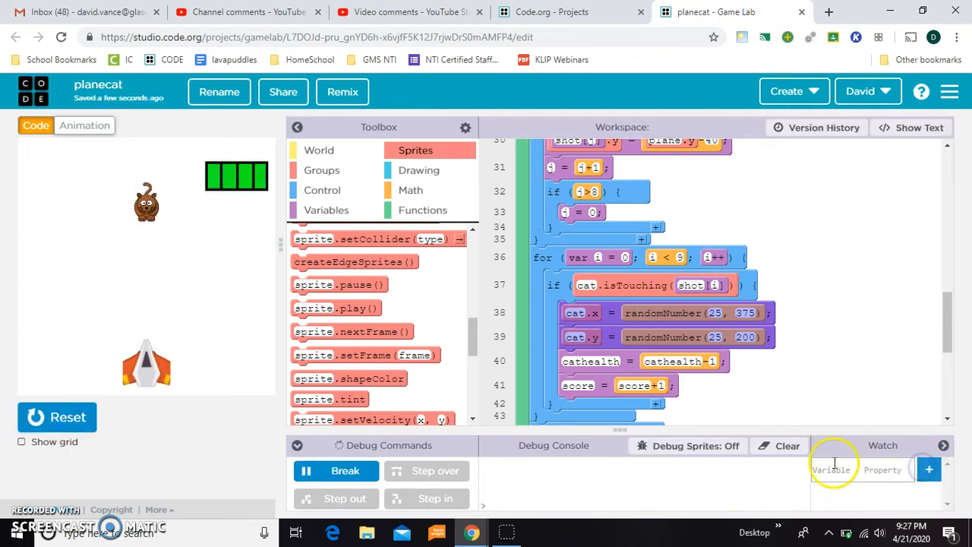
type("sc")
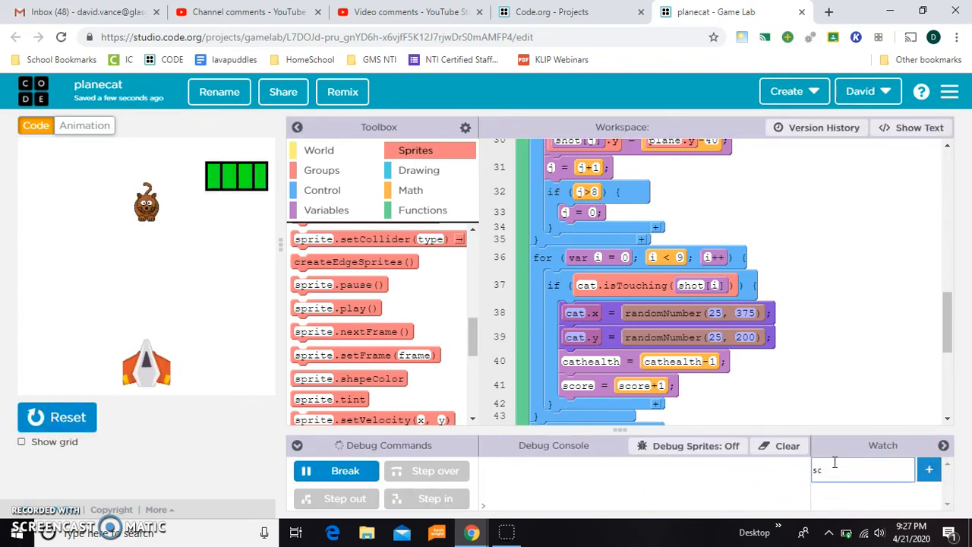
left_click(930, 468)
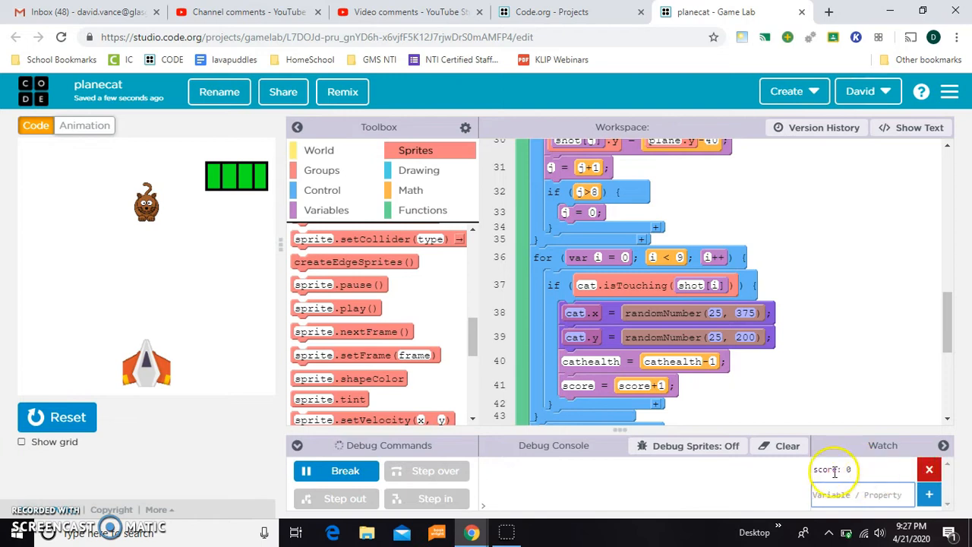
left_click(863, 495)
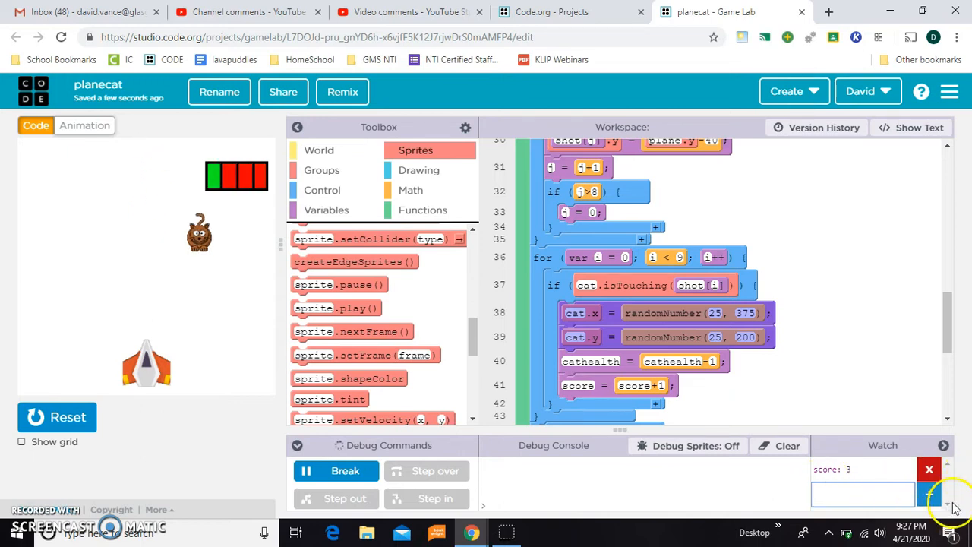
left_click(58, 416)
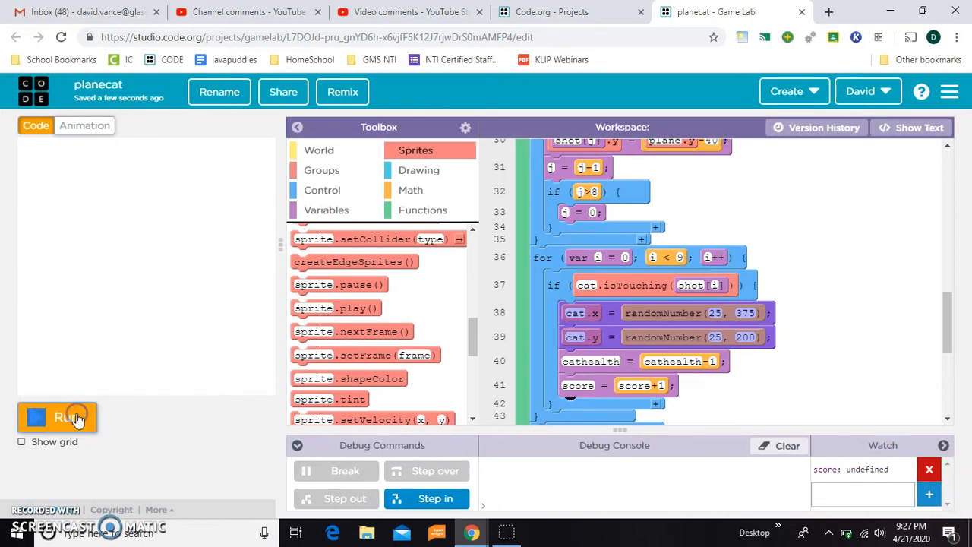
left_click(58, 416)
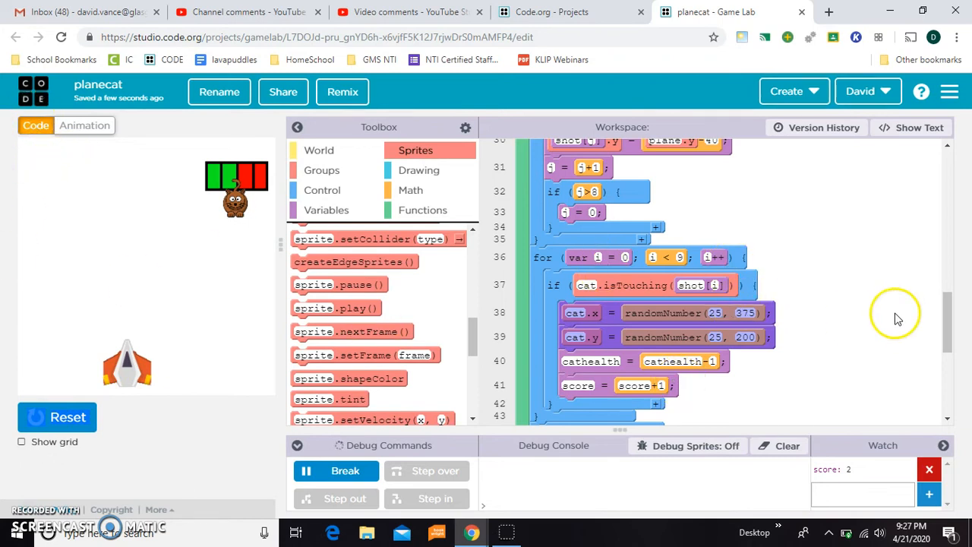
Add a text() line after drawSprites() from the Drawing toolbox with the label "ScoRe"
scroll("down", 3)
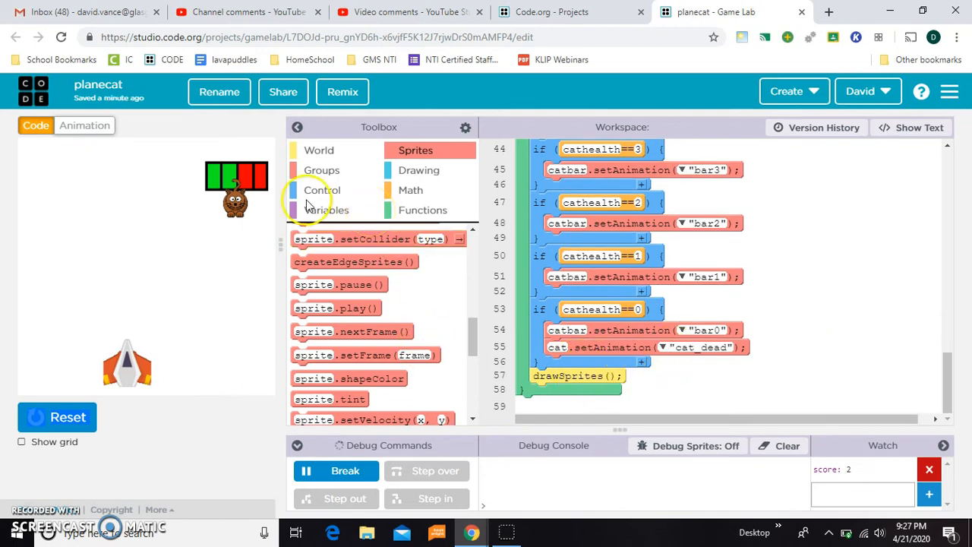
mouse_move(292, 255)
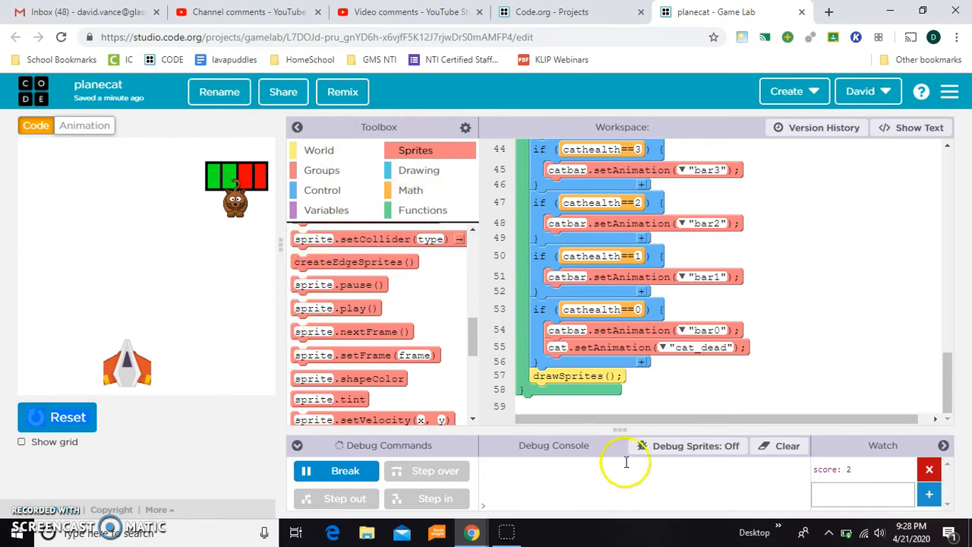
left_click(419, 170)
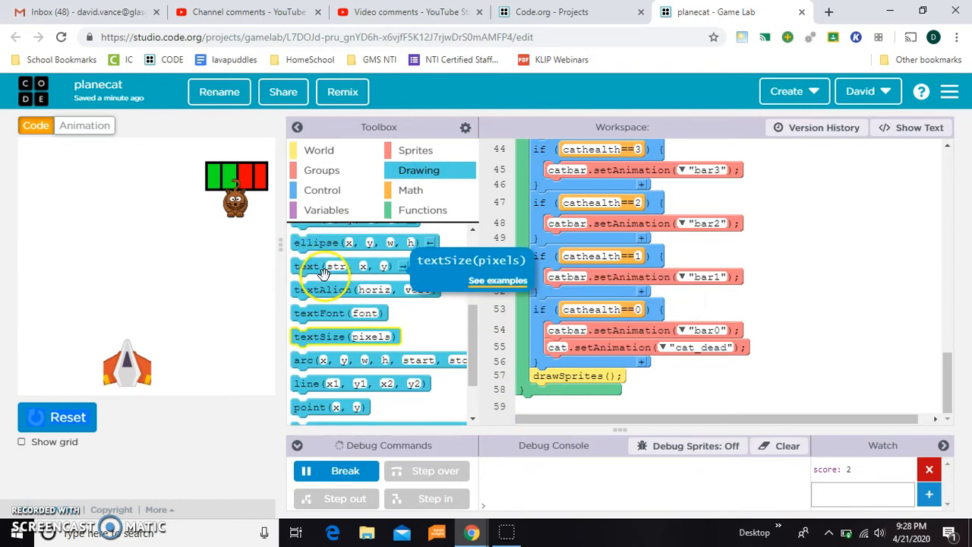
left_click_drag(327, 271, 578, 382)
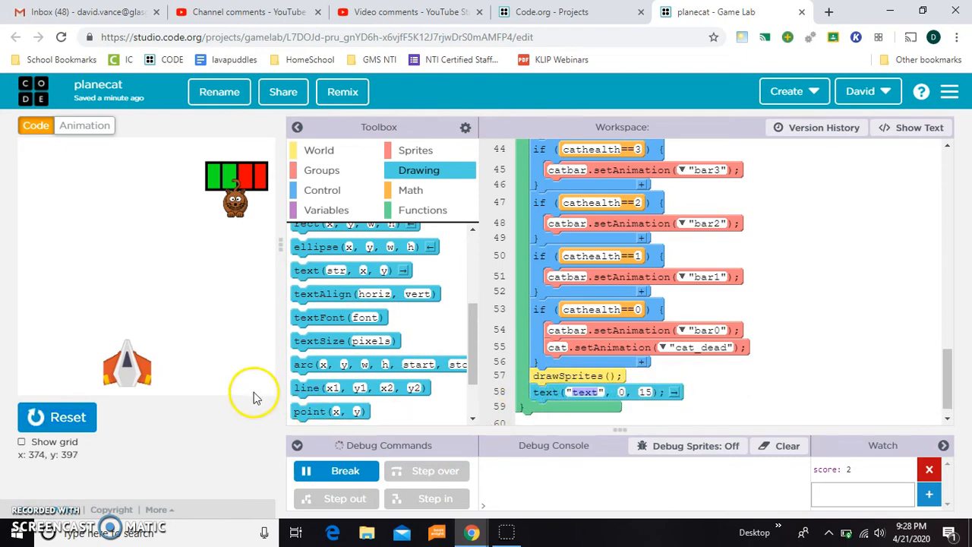
mouse_move(150, 380)
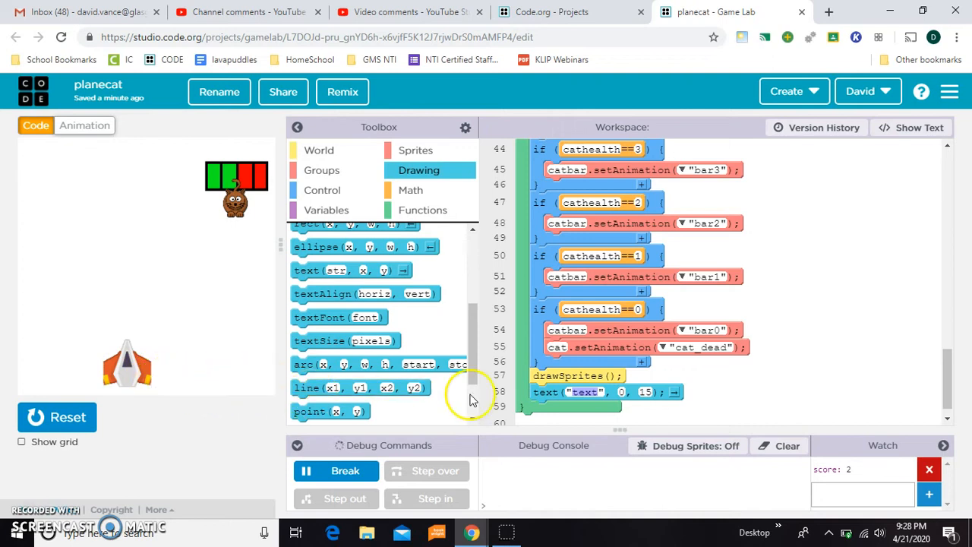
mouse_move(112, 161)
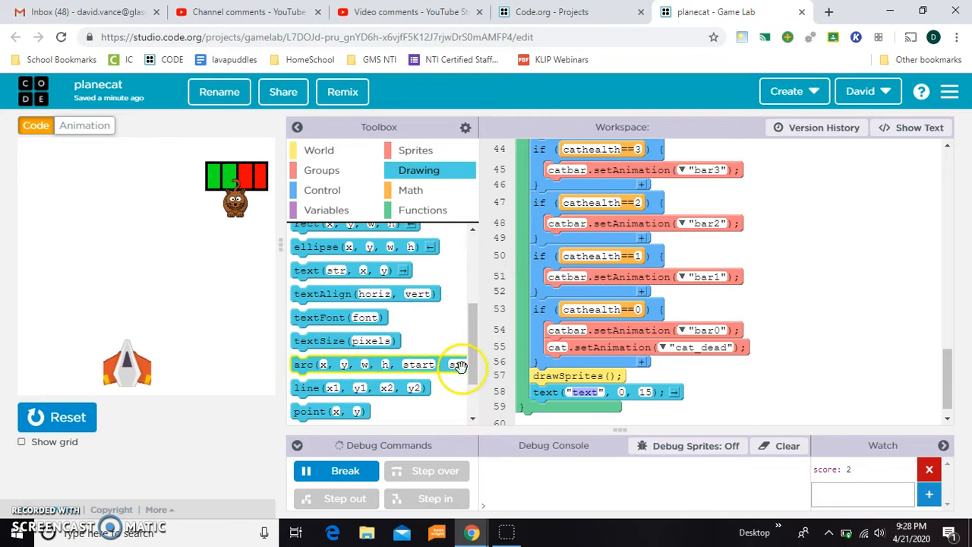
mouse_move(592, 372)
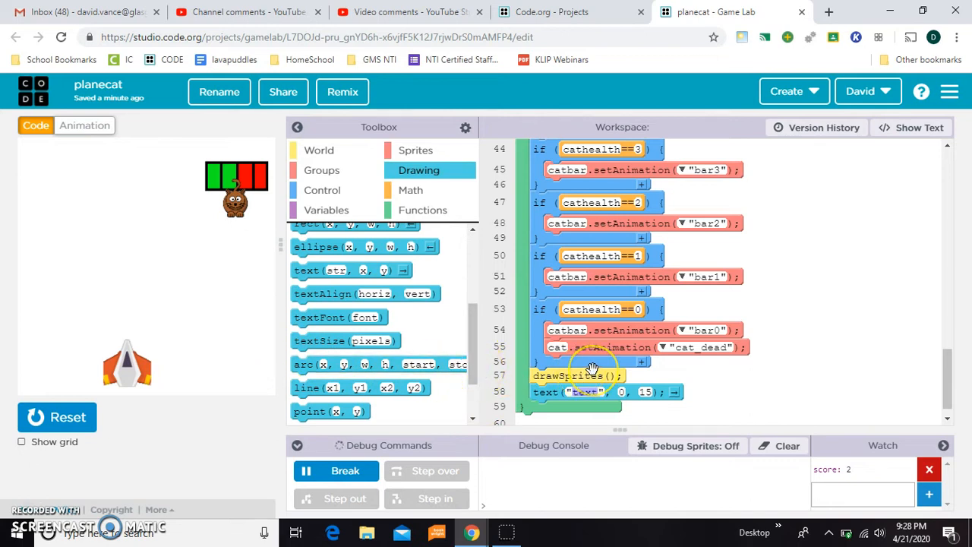
type("sCor")
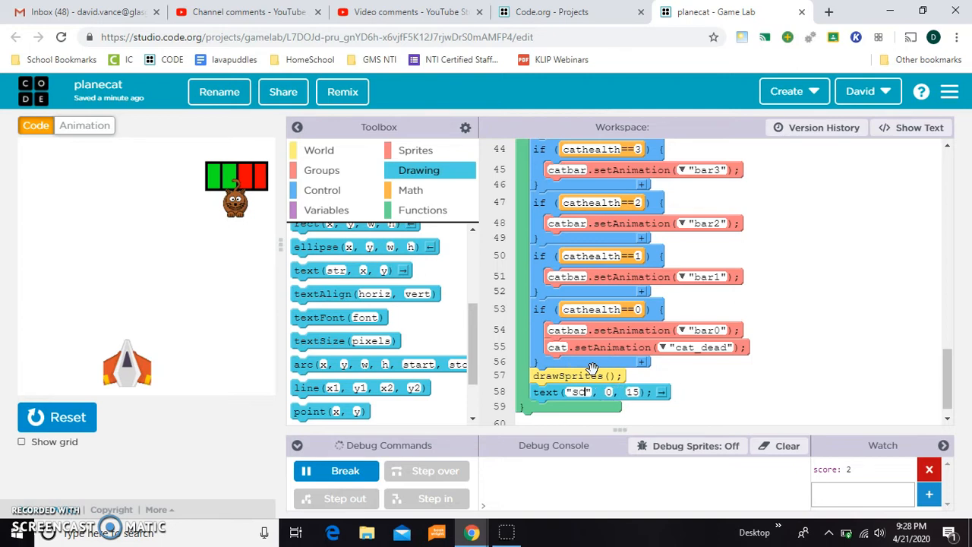
key("Backspace")
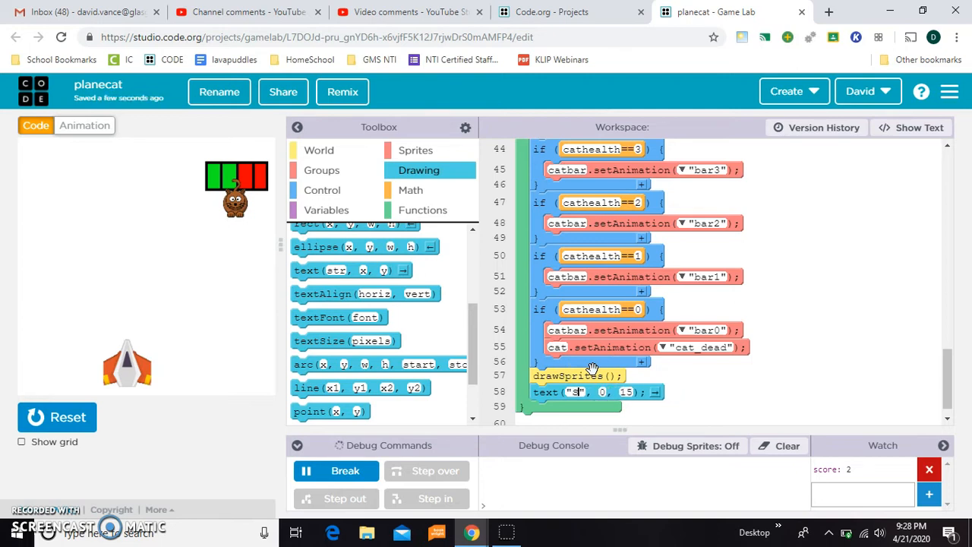
type("core")
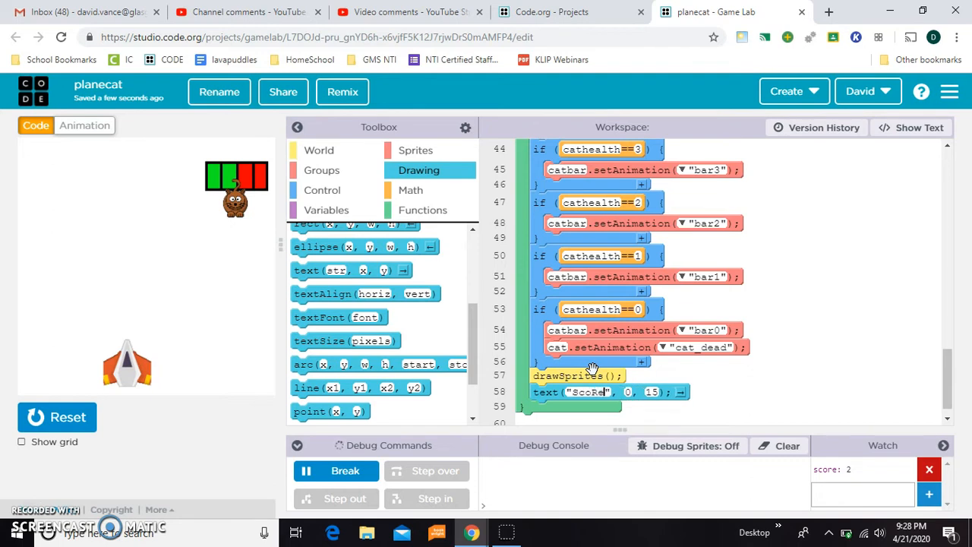
mouse_move(67, 352)
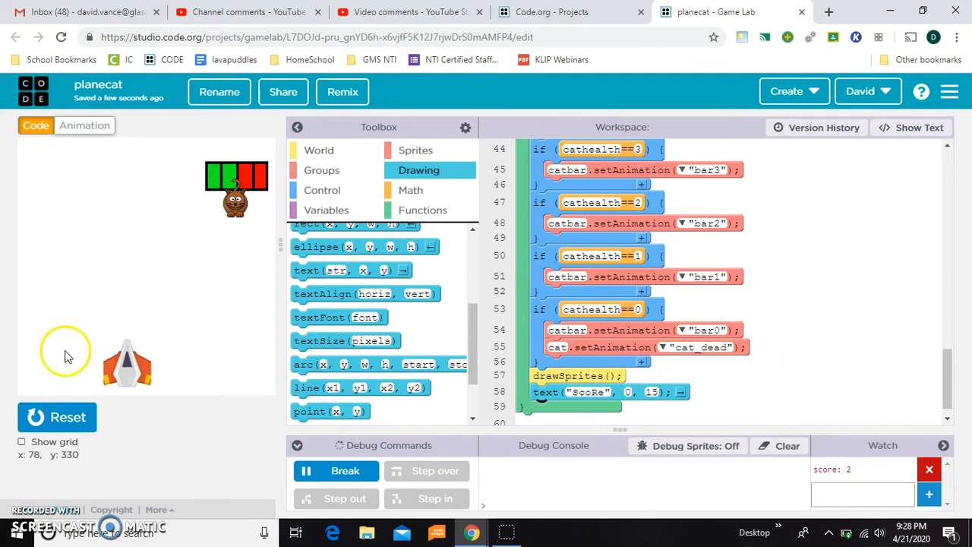
left_click(57, 416)
type("30")
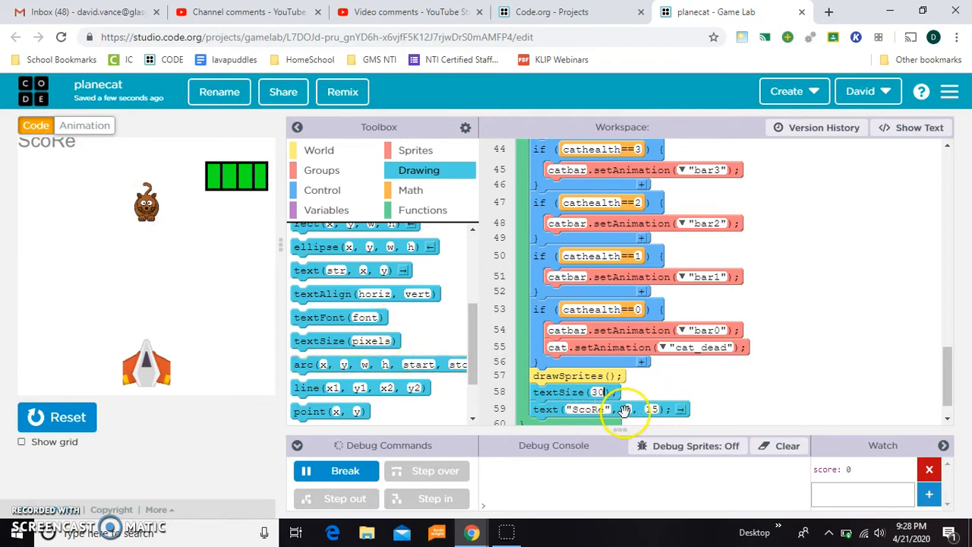
mouse_move(234, 377)
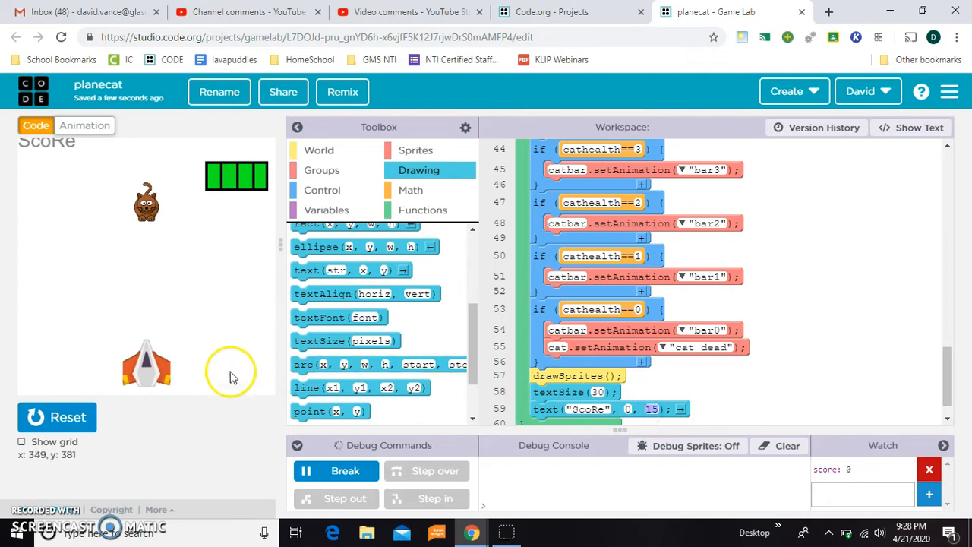
mouse_move(228, 372)
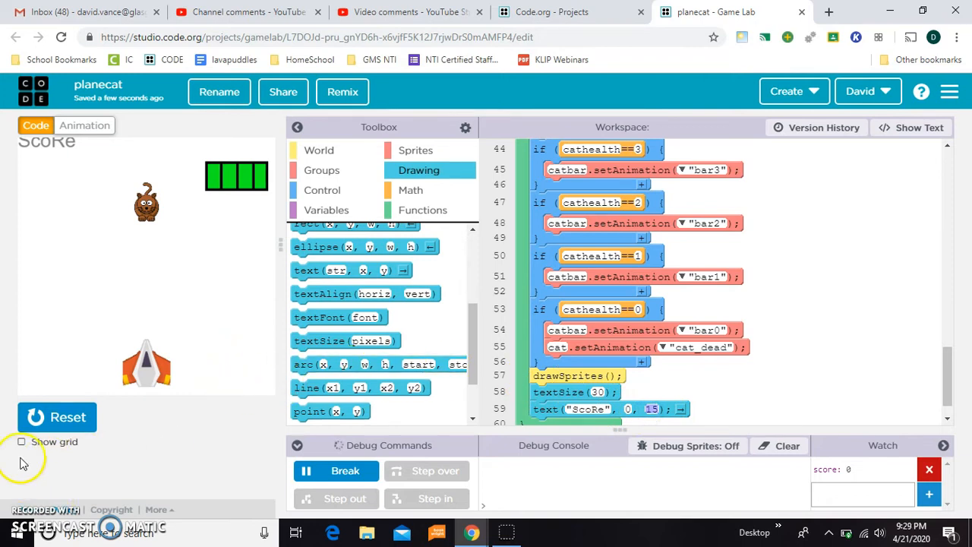
mouse_move(222, 371)
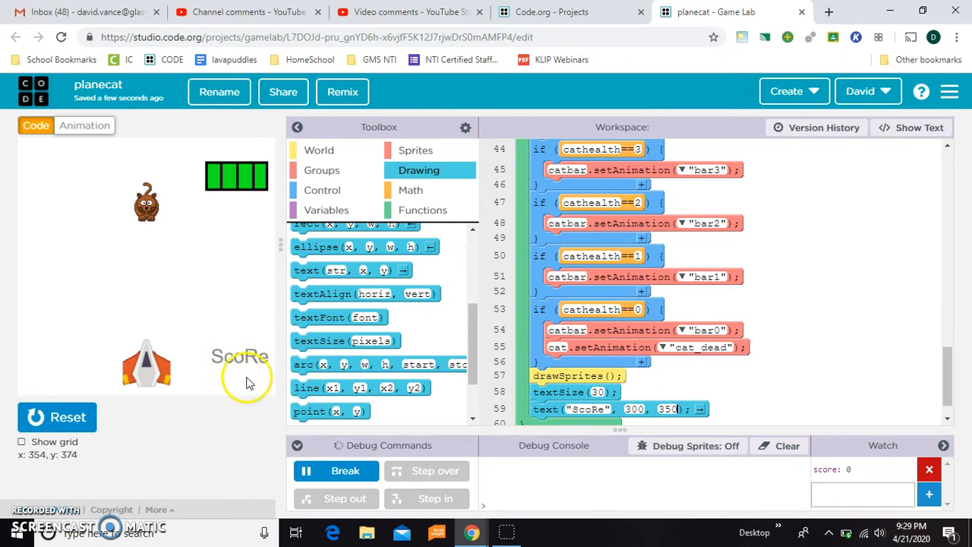
mouse_move(289, 359)
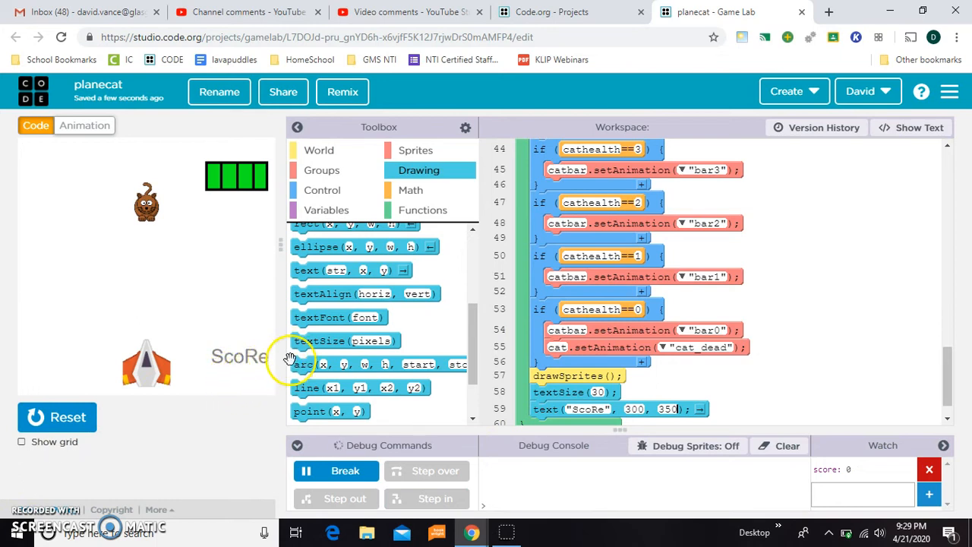
mouse_move(562, 383)
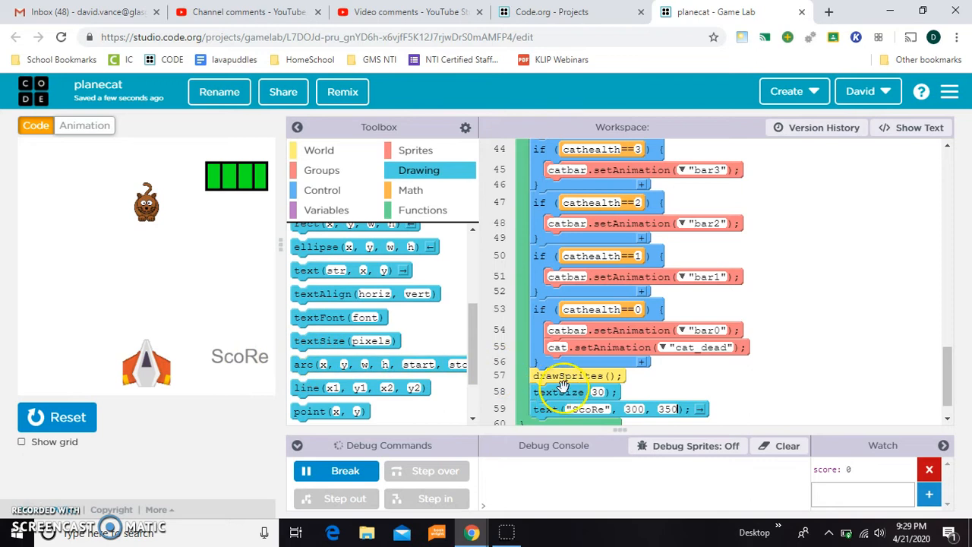
mouse_move(247, 377)
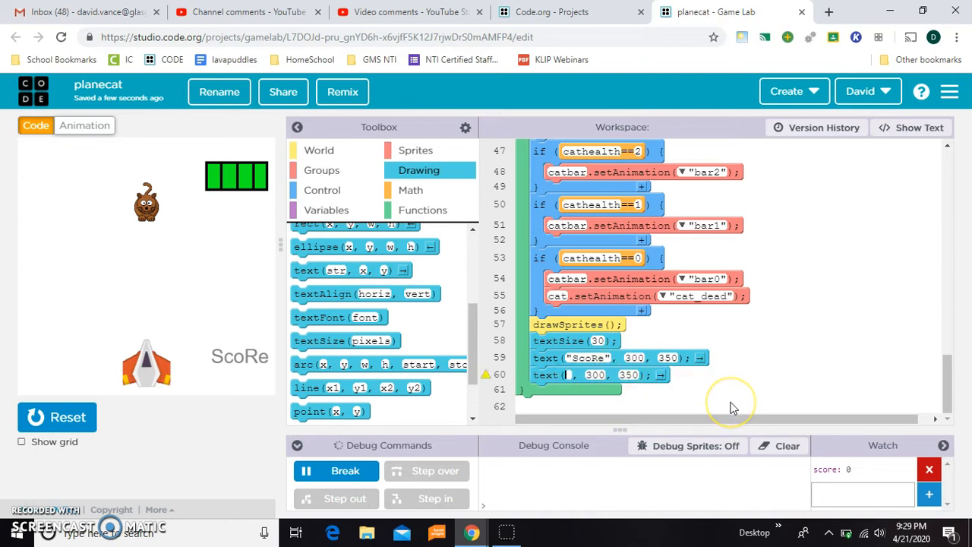
Add text(score, 300, 350) on line 60, check the variable name, and reselect the "ScoRe" string
type("score")
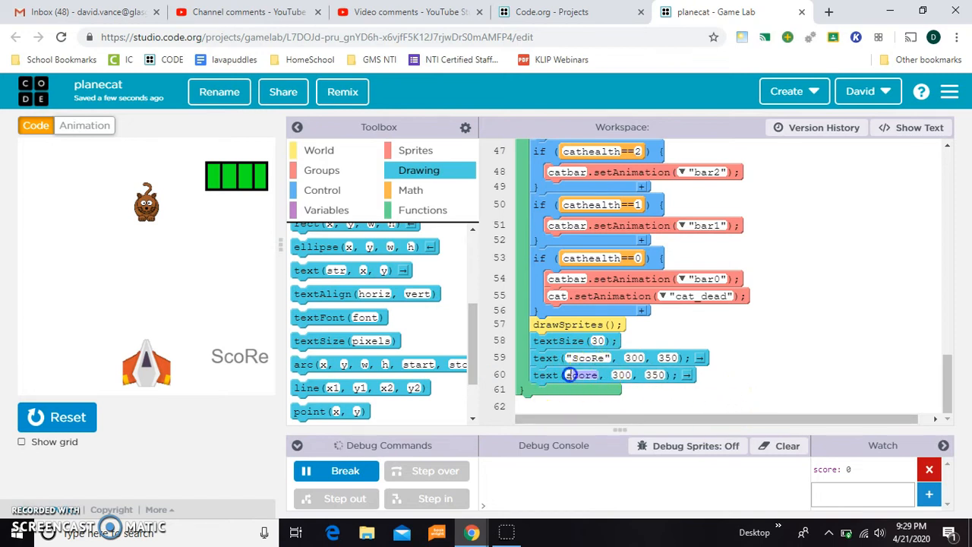
scroll("up", 3)
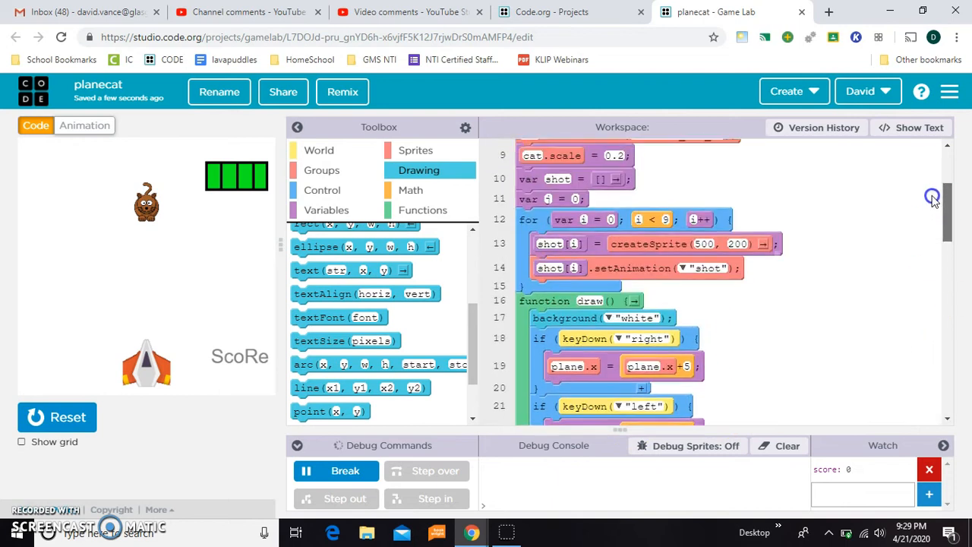
scroll("up", 3)
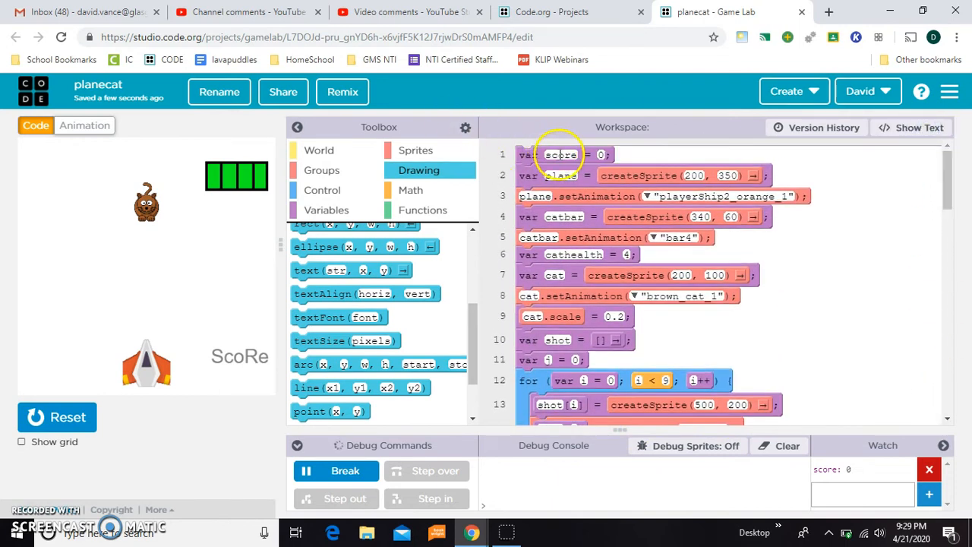
mouse_move(936, 179)
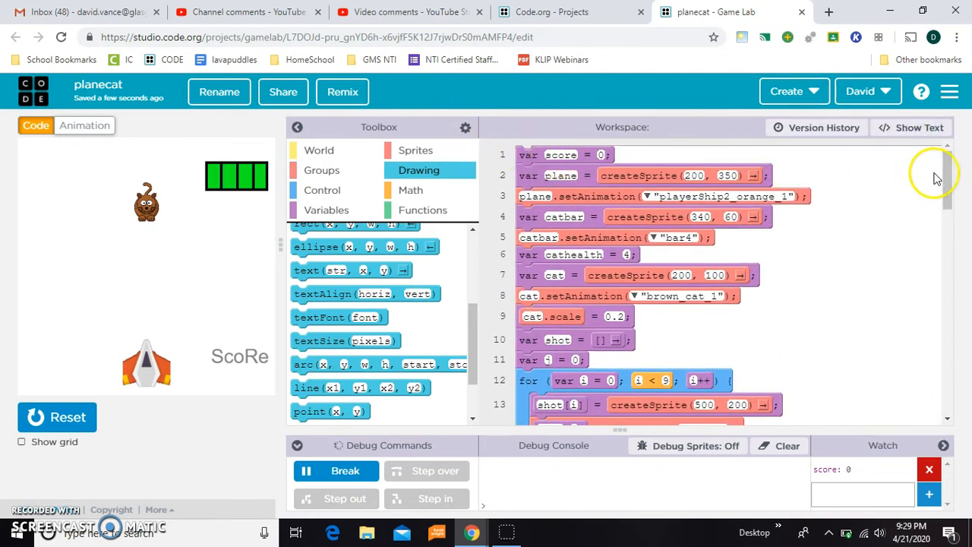
scroll("down", 3)
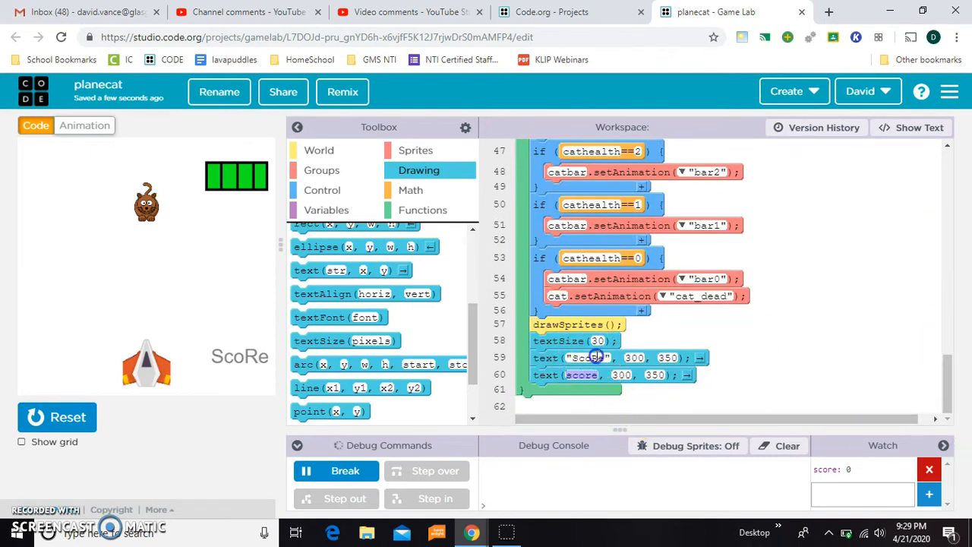
double_click(589, 357)
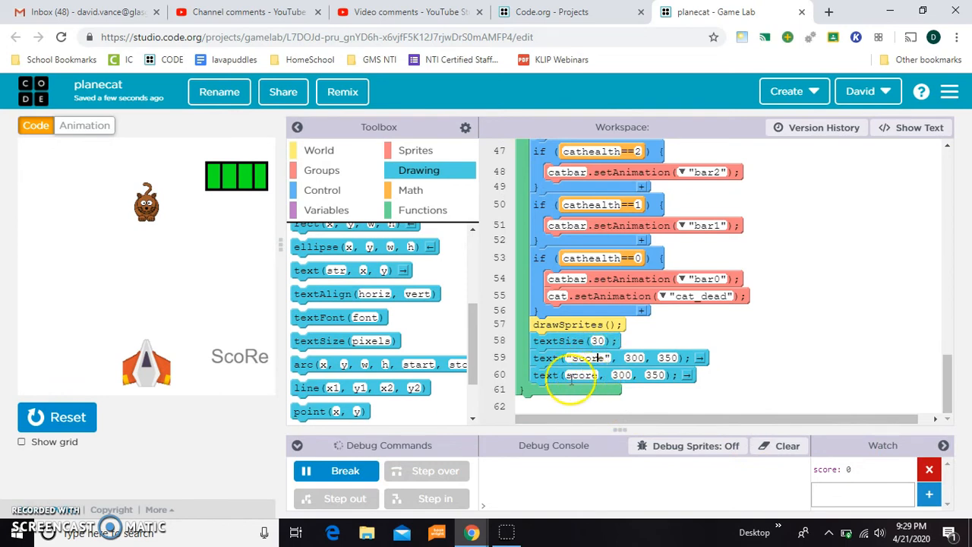
mouse_move(181, 422)
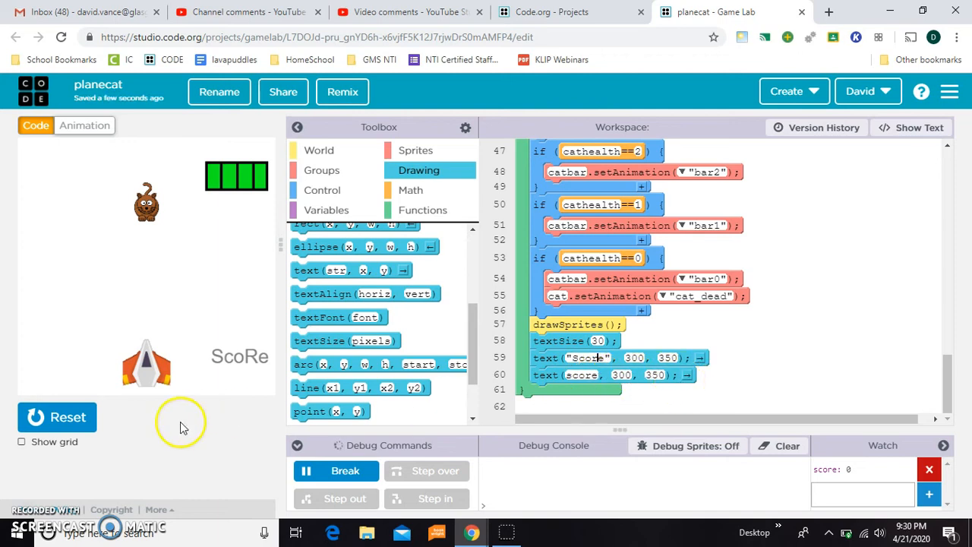
Correct the label to "Score" and move the score number beneath it at about 311, 380
left_click(58, 417)
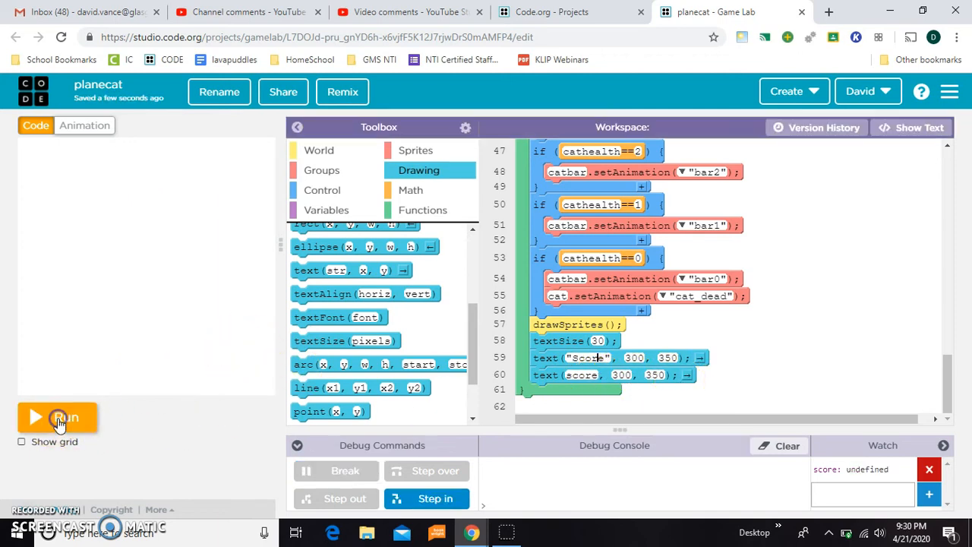
left_click(60, 416)
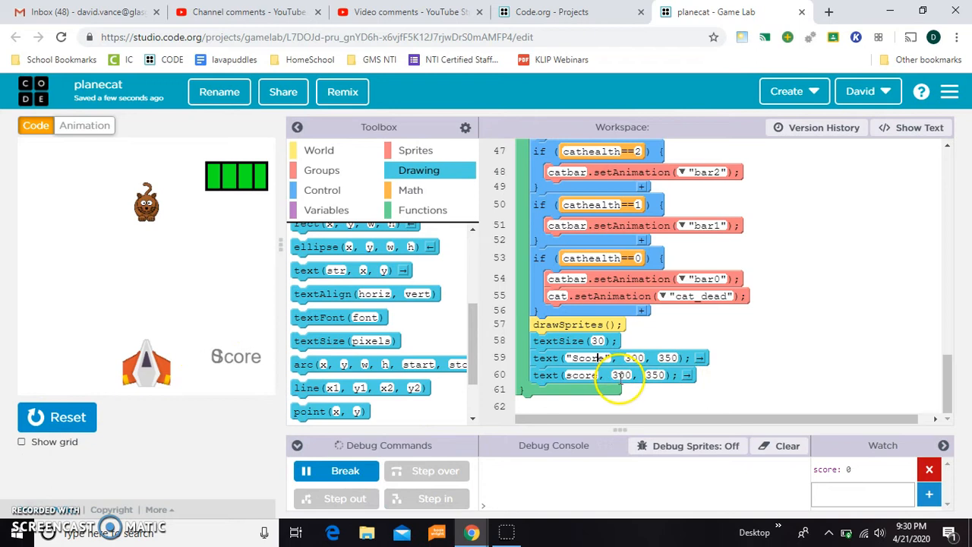
double_click(622, 374)
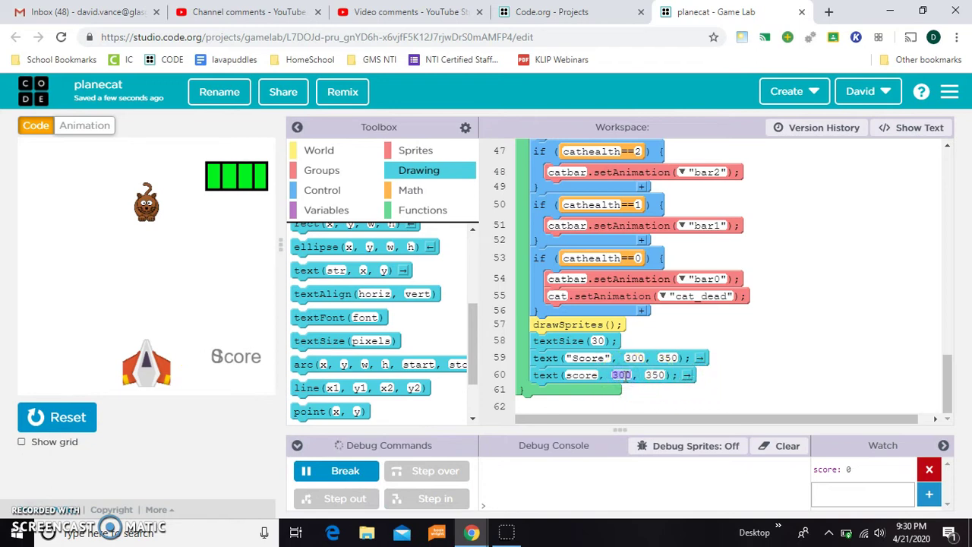
type("311")
left_click(657, 374)
type("360")
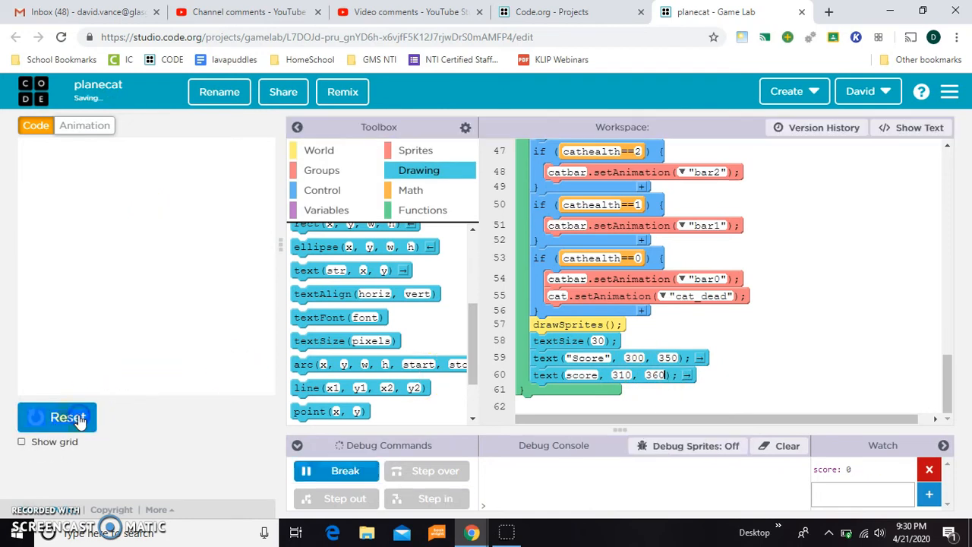
left_click(58, 417)
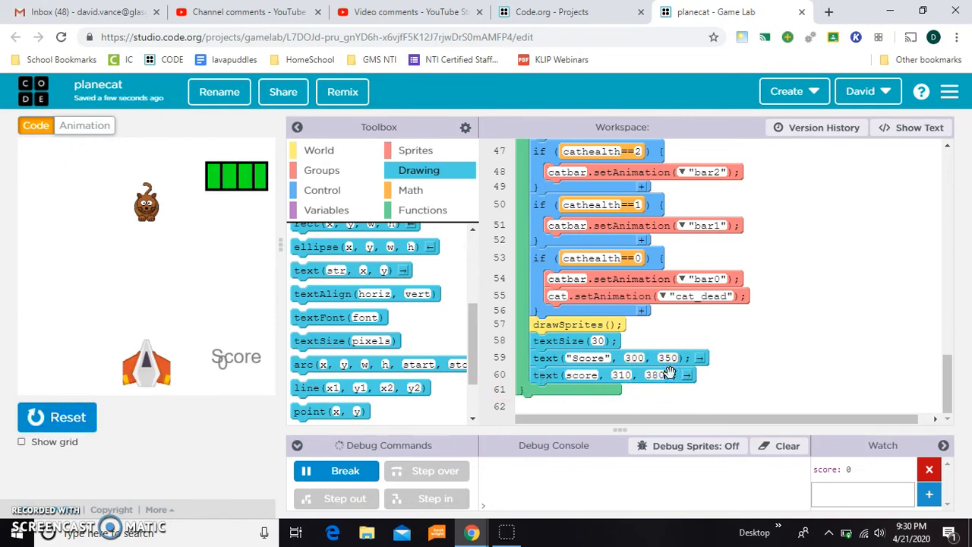
left_click(57, 416)
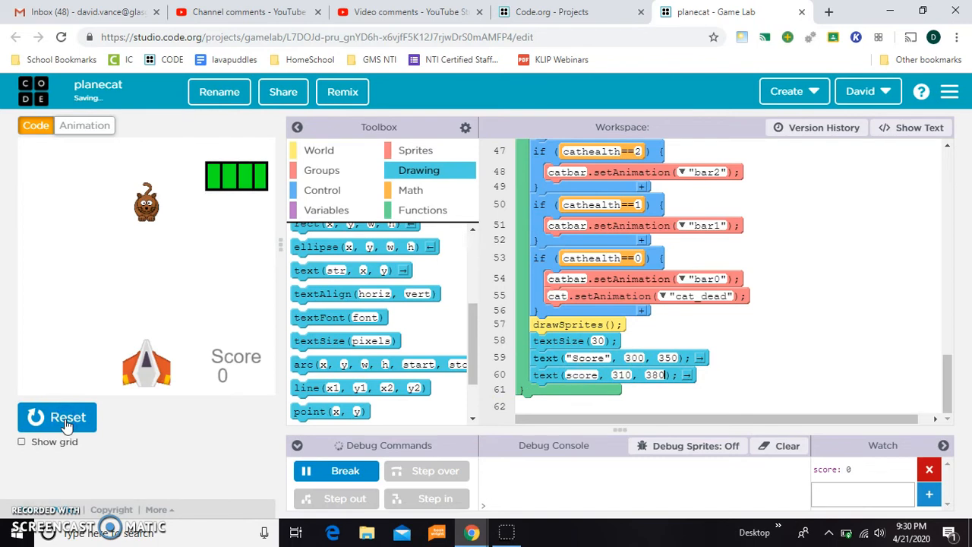
mouse_move(180, 372)
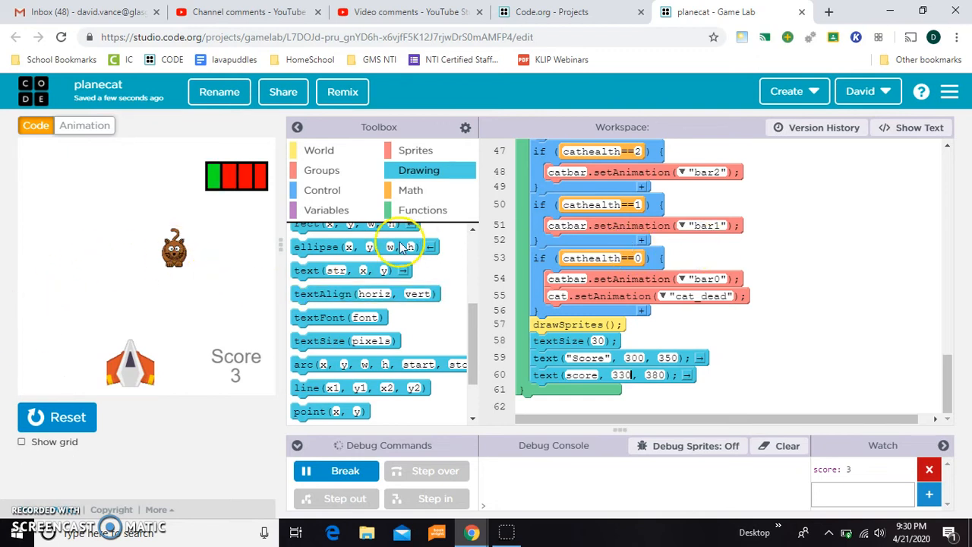
Duplicate brown_cat_1 and bucket-fill the copy's eyes black
left_click(84, 125)
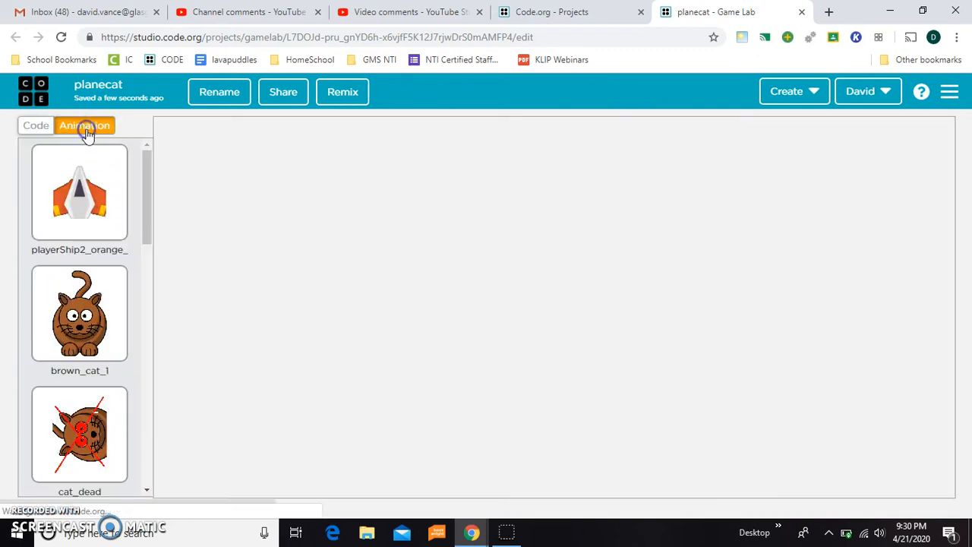
left_click(79, 313)
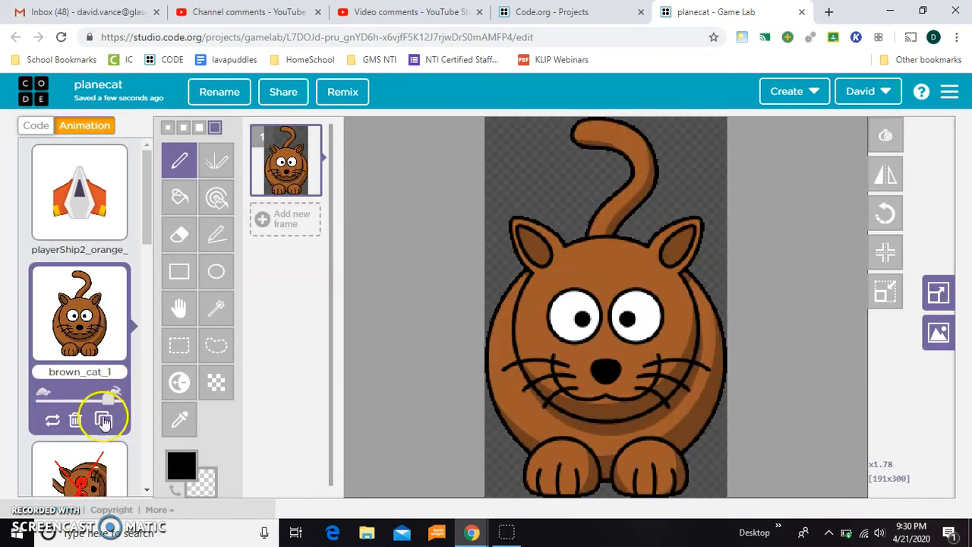
left_click(104, 419)
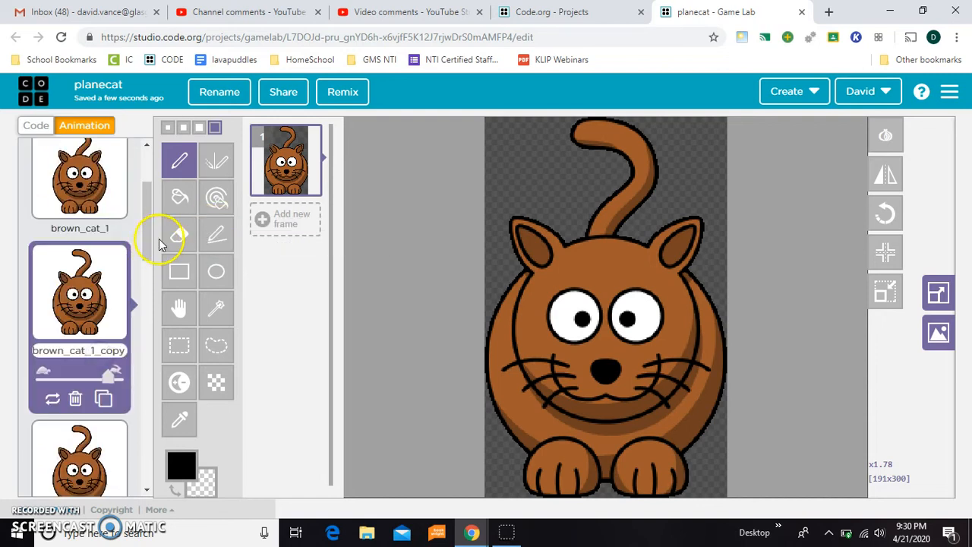
left_click(182, 465)
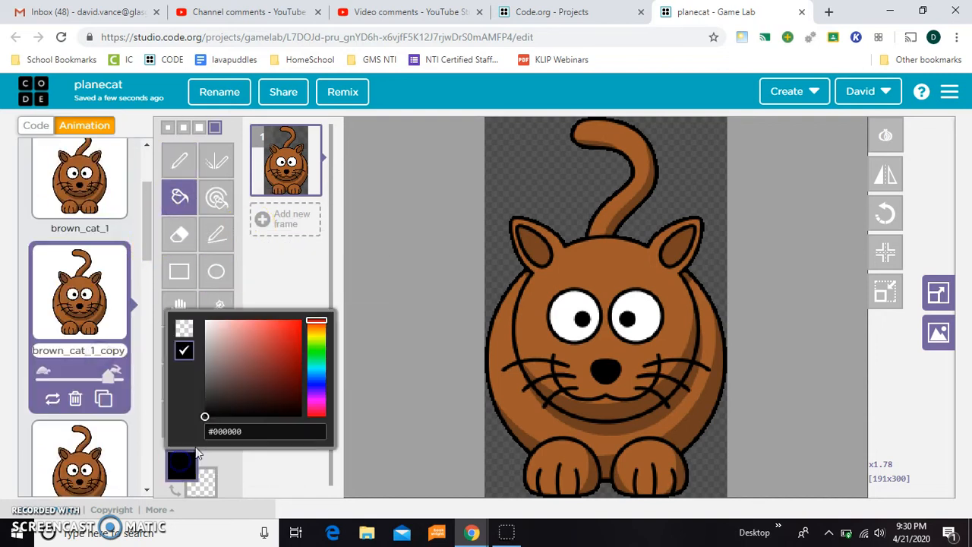
left_click(316, 403)
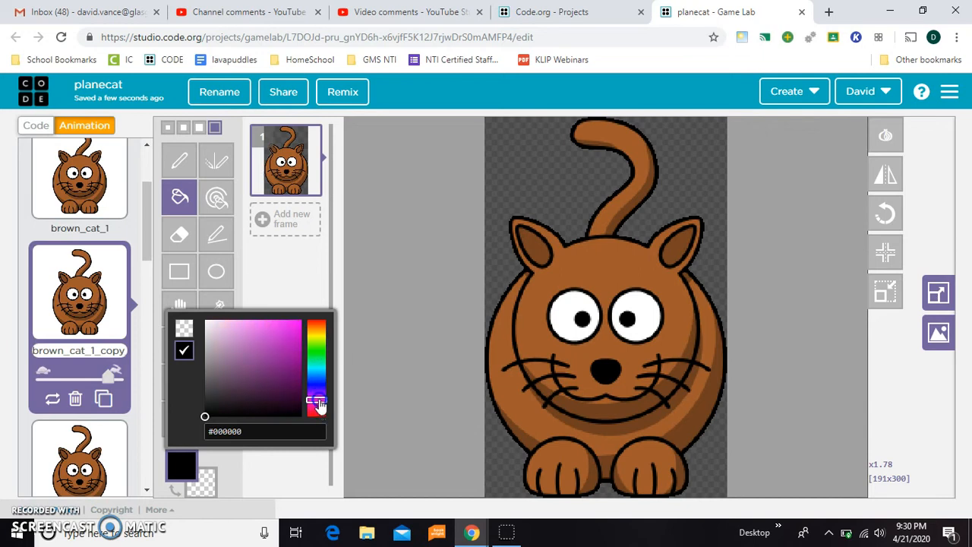
left_click(575, 314)
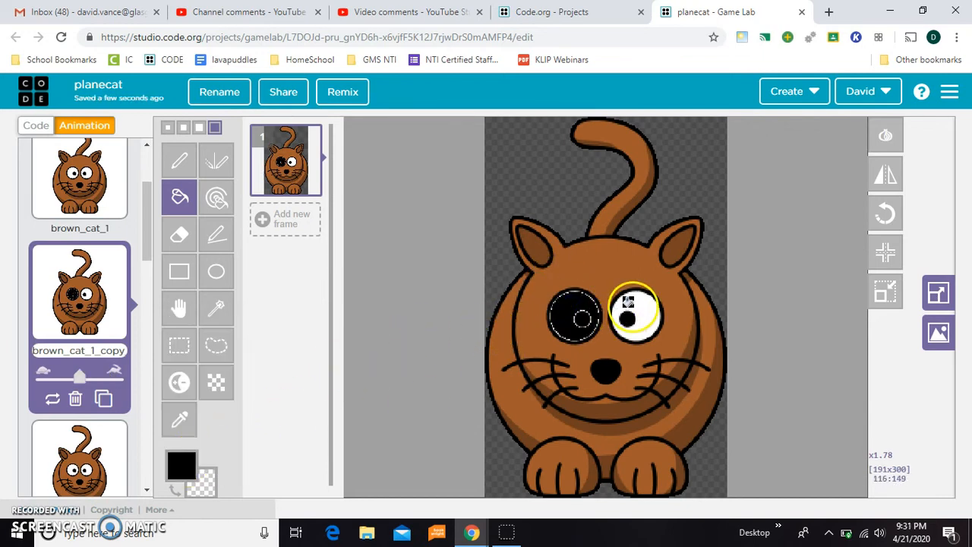
left_click(635, 311)
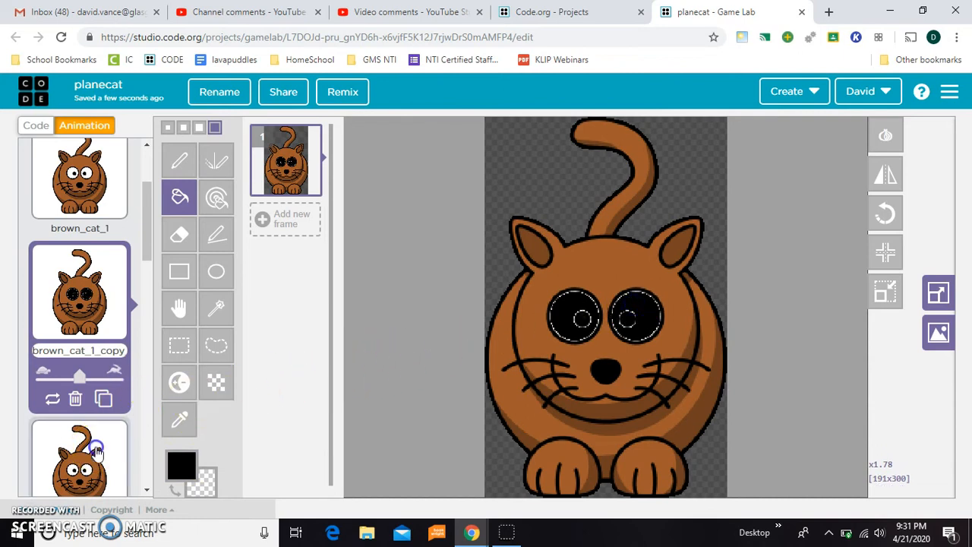
Make a second copy with red eyes and name the cats blackeyecat and redeyecat
left_click(182, 465)
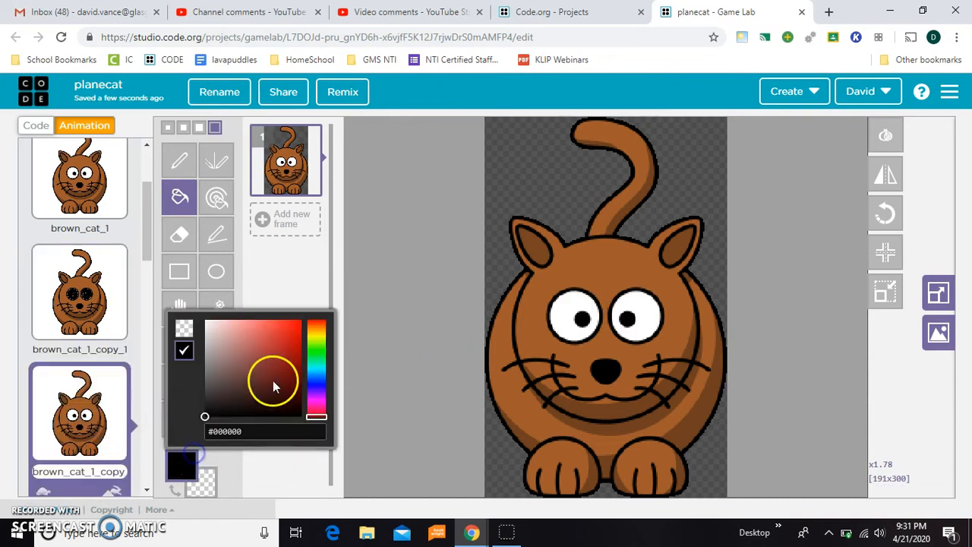
left_click(316, 322)
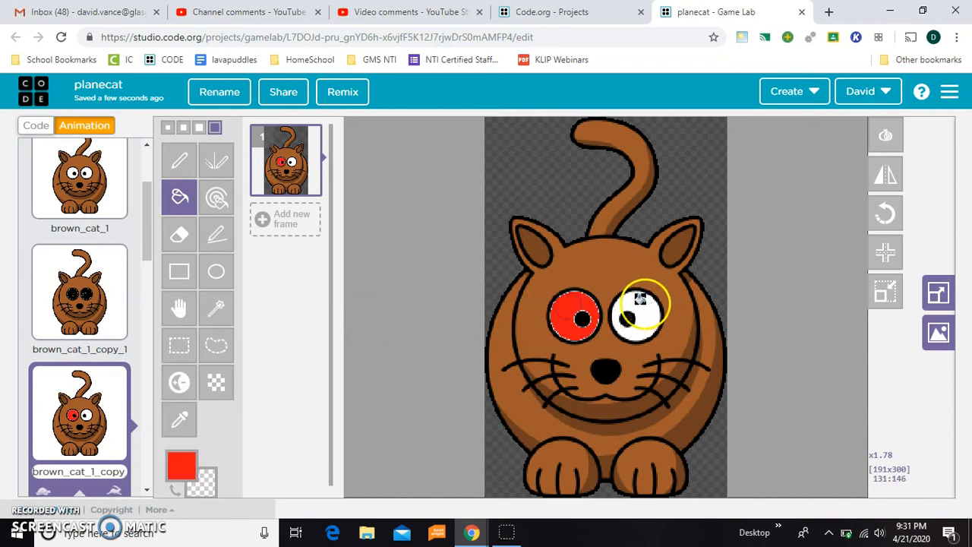
left_click(79, 292)
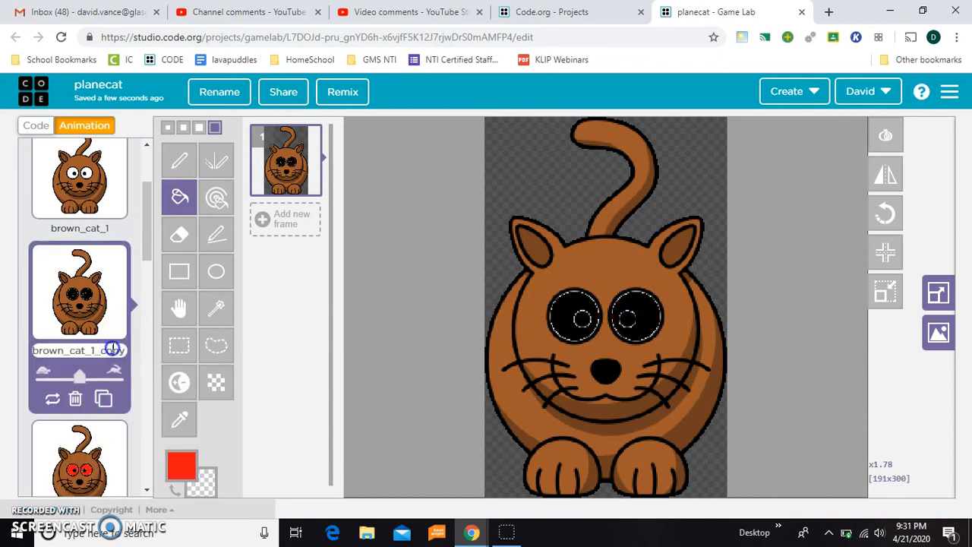
type("blackeyecat")
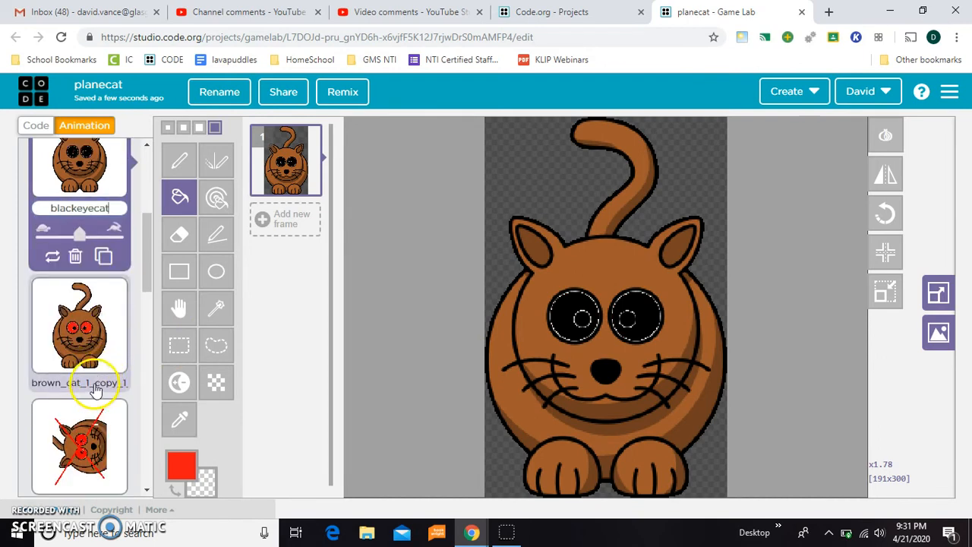
left_click(79, 325)
type("redeyecat")
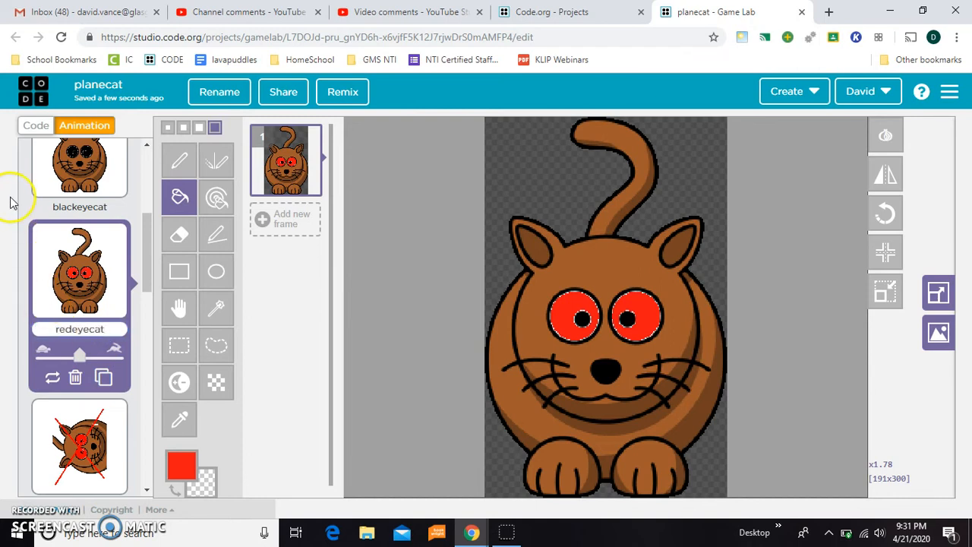
left_click(35, 124)
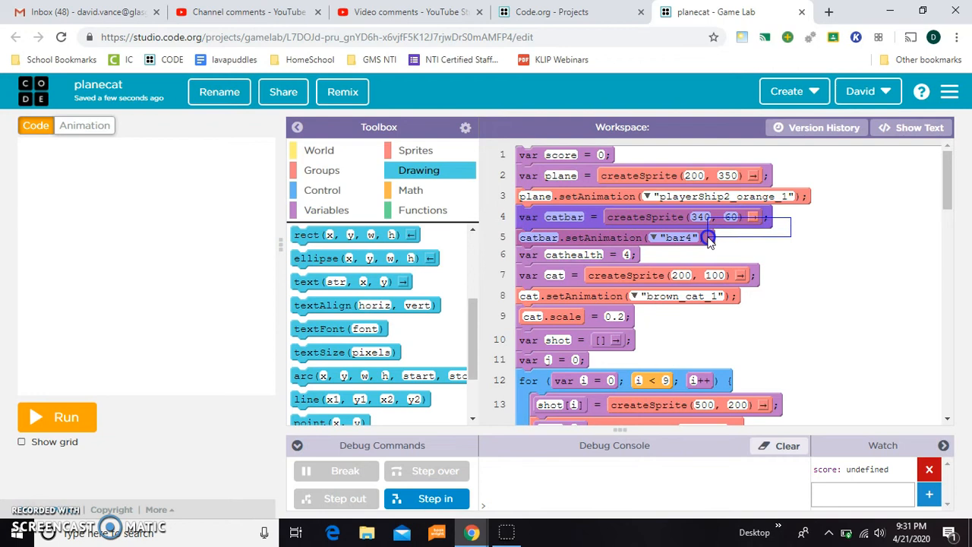
mouse_move(767, 277)
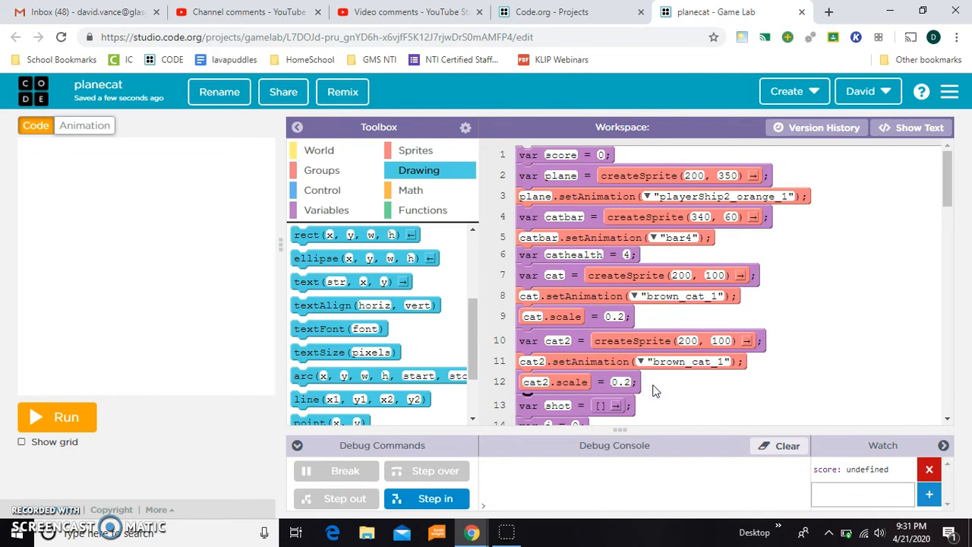
Create cat2 and cat3 sprites at (200, 100) with brown_cat_1 at scale 0.2, then rerun the game
scroll("down", 3)
type("cat3")
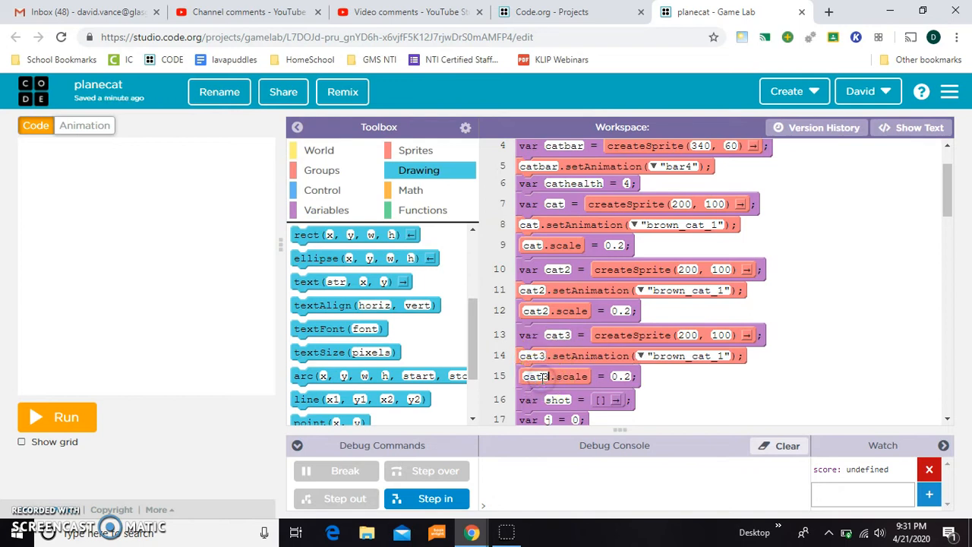
scroll("down", 3)
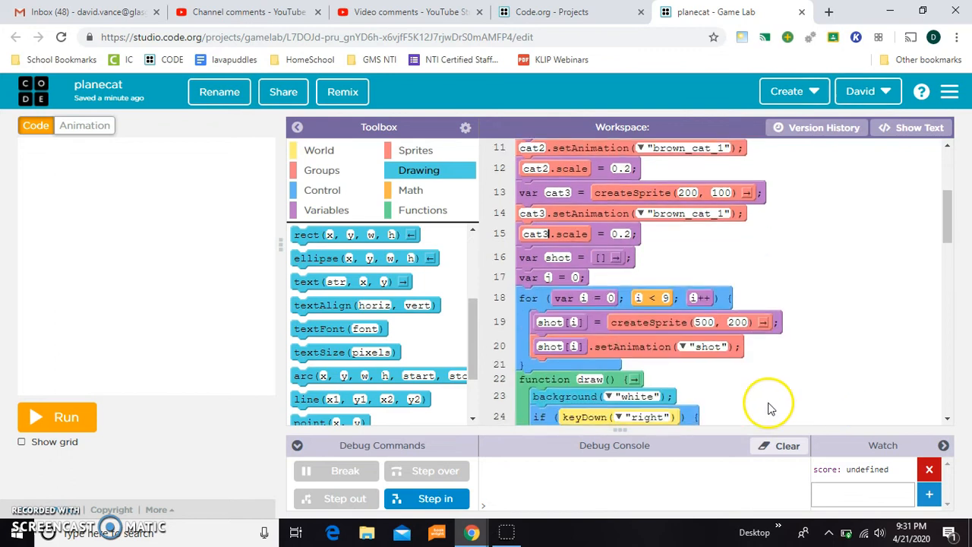
left_click(57, 416)
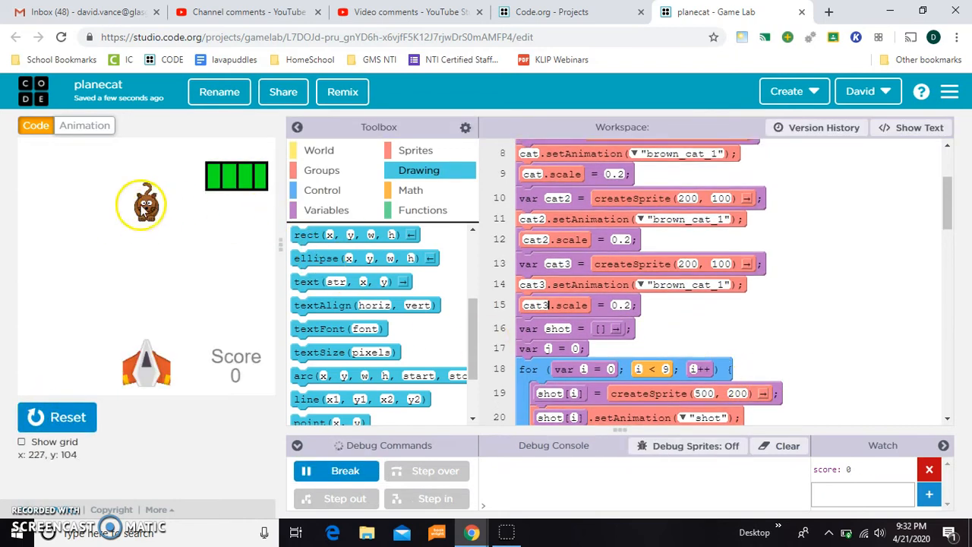
Move cat2's start to 30, 70 and cat3's to the right side so three cats appear
scroll("up", 3)
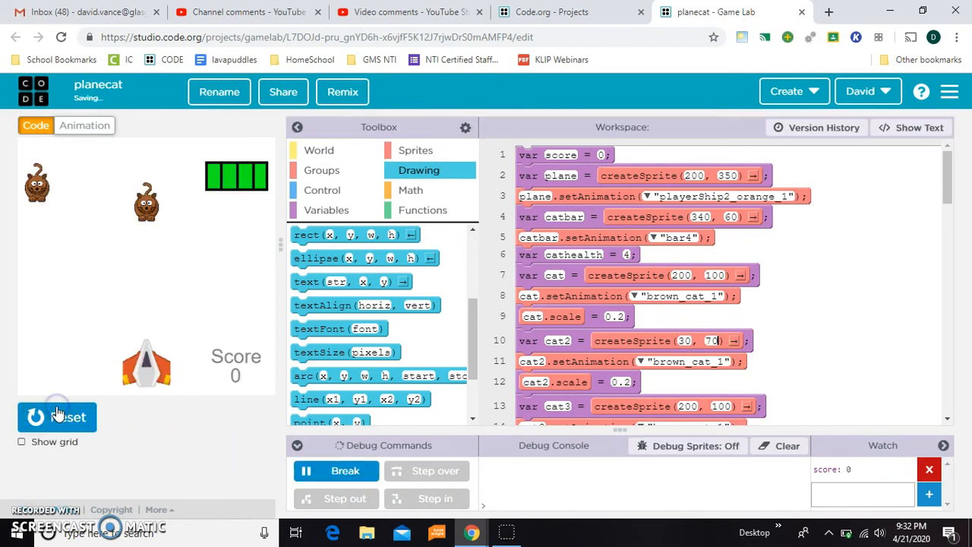
mouse_move(257, 274)
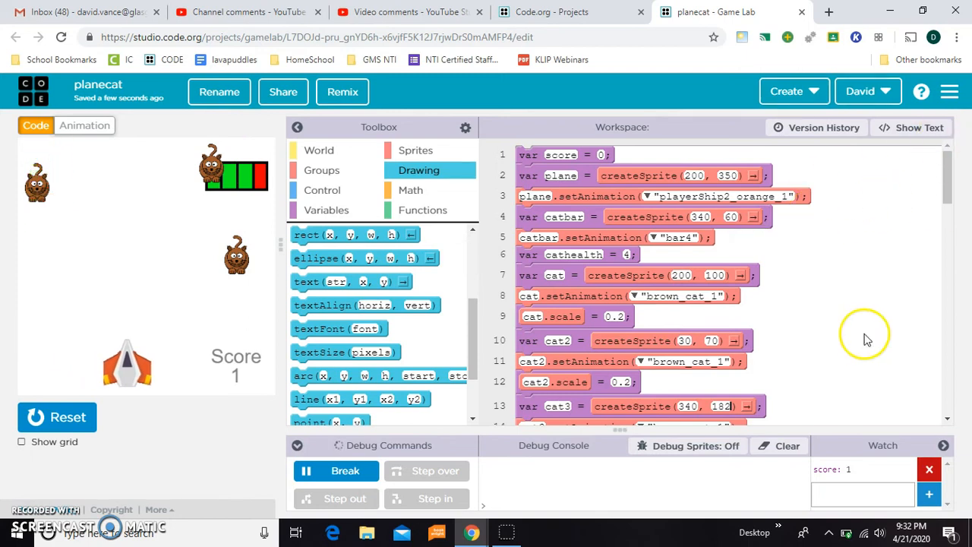
Duplicate the shot-collision loop for cat2 so hits reposition it, lower cathealth and add score
scroll("down", 3)
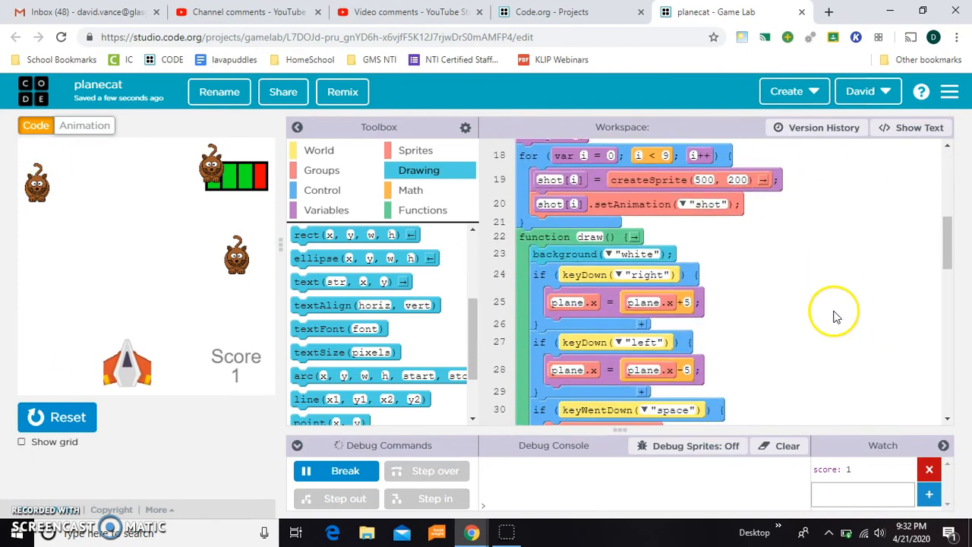
scroll("down", 3)
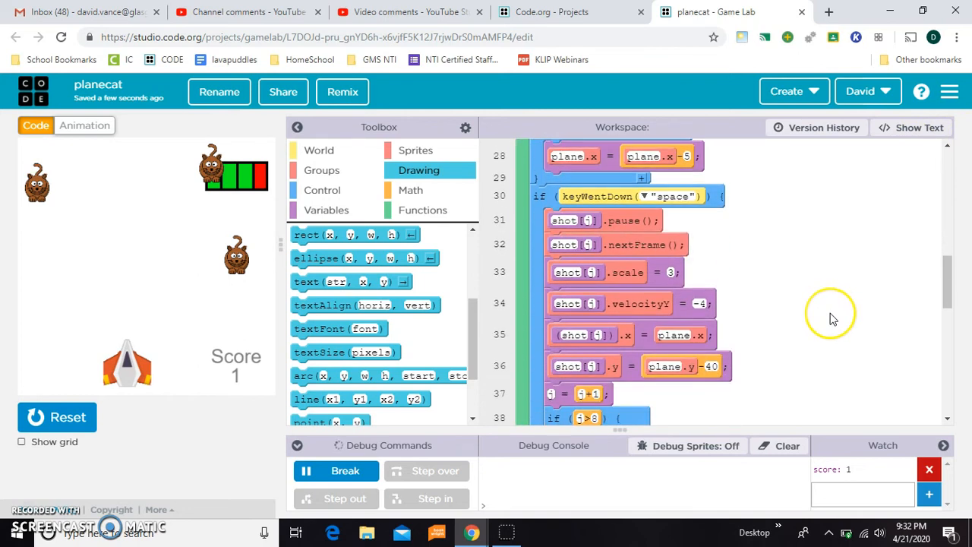
scroll("down", 3)
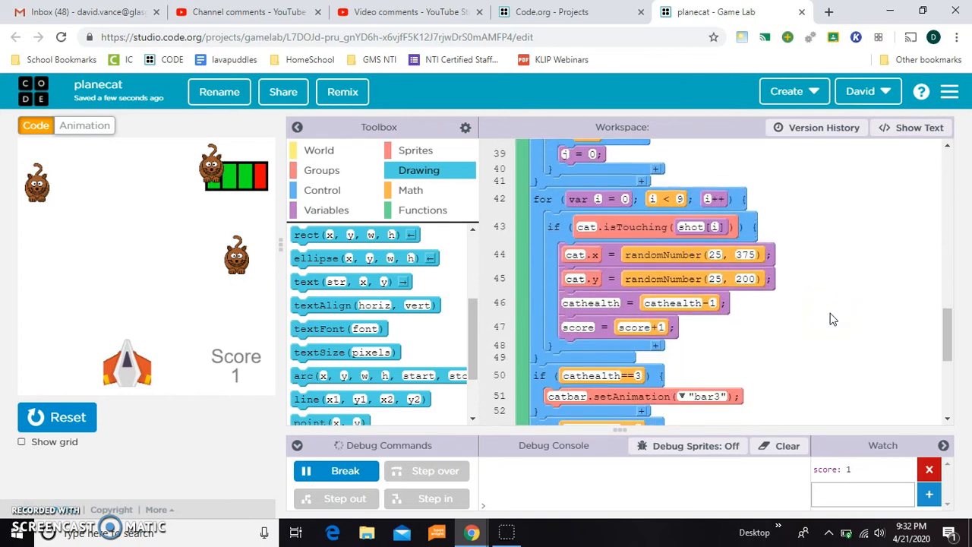
scroll("down", 3)
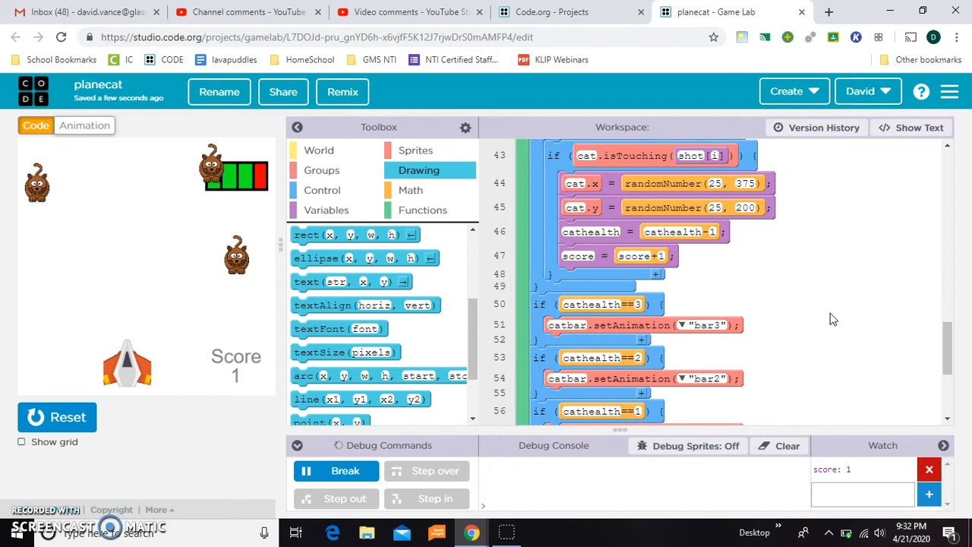
scroll("up", 3)
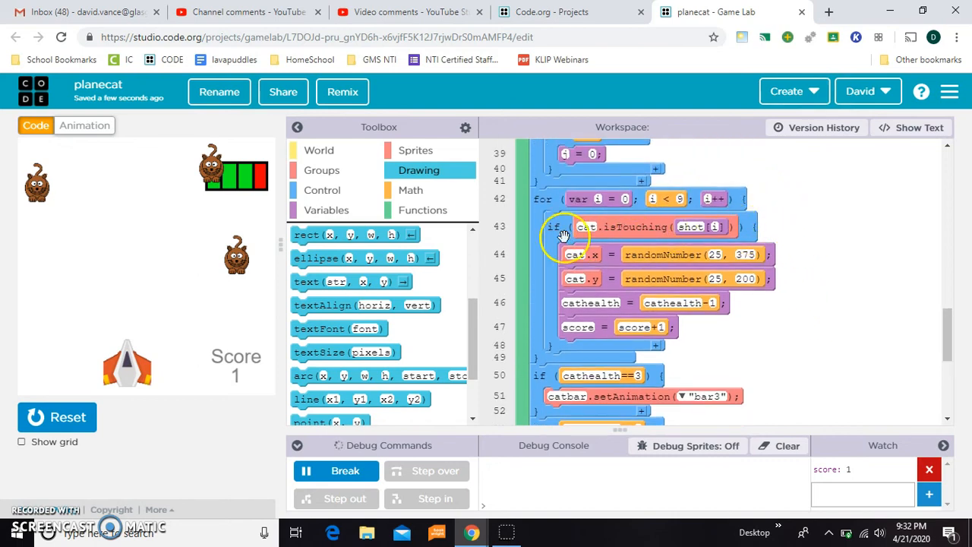
mouse_move(718, 337)
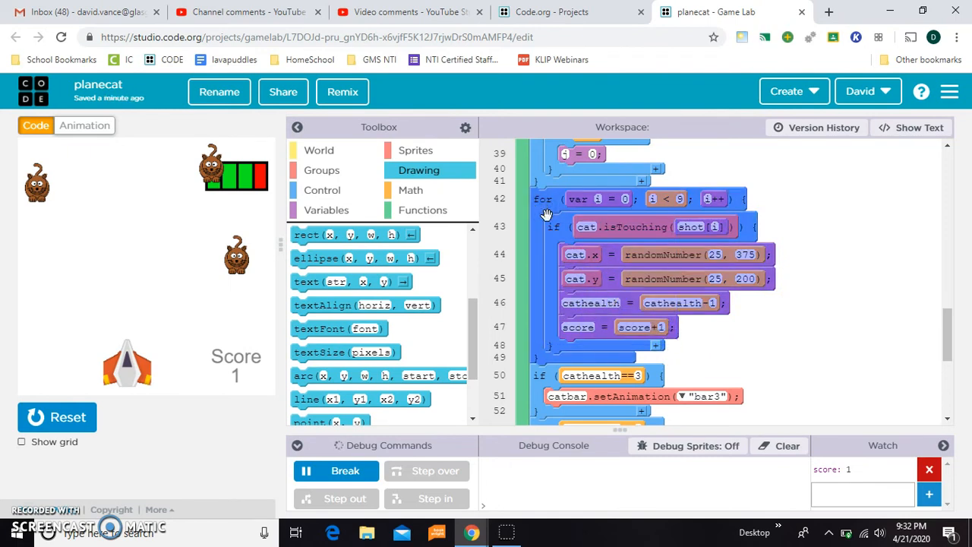
Duplicate the shot-collision loop again for cat3 with the same reposition, health and score effects
scroll("down", 3)
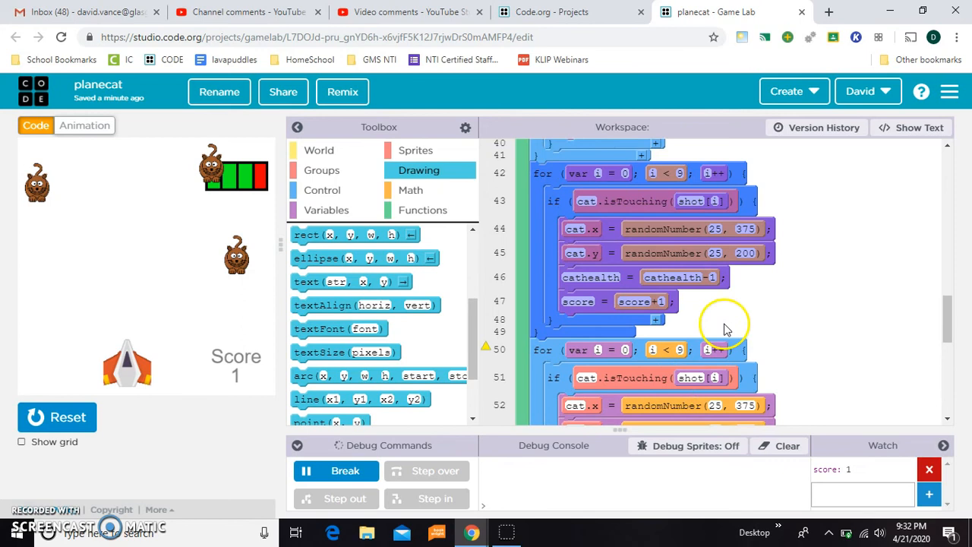
scroll("down", 3)
type("2")
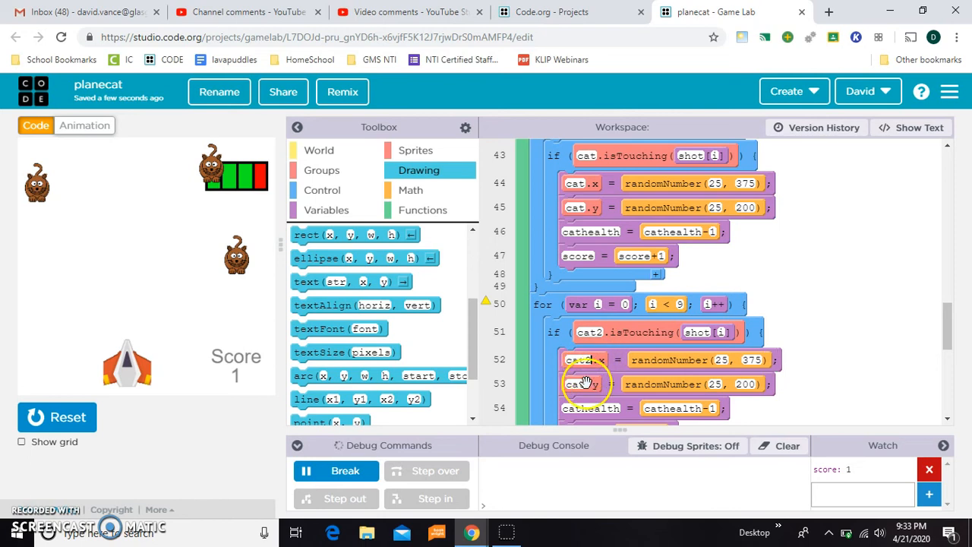
mouse_move(587, 383)
type("2")
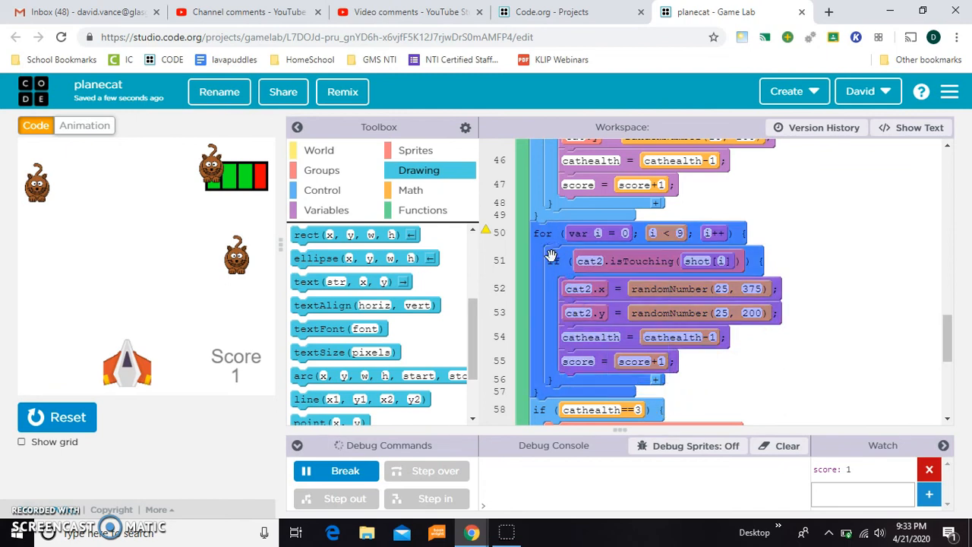
scroll("down", 3)
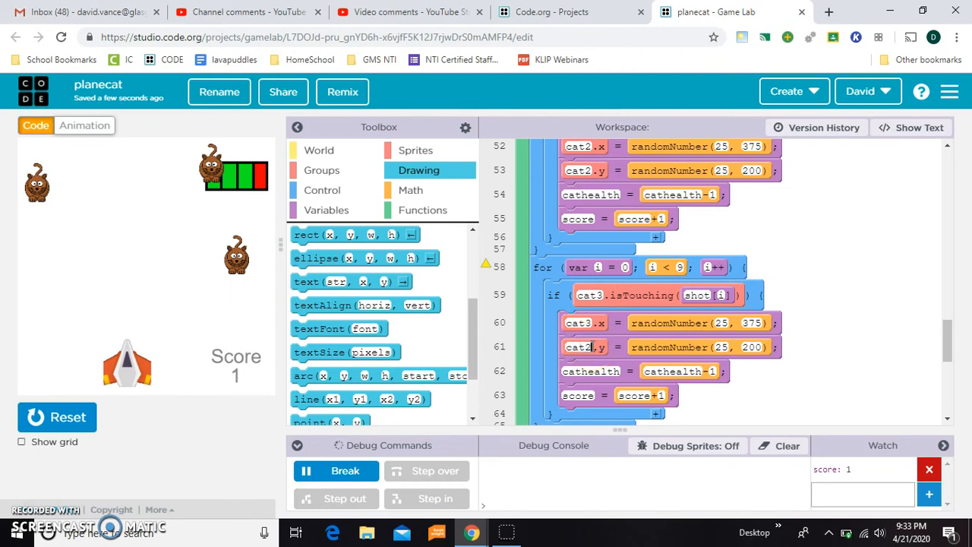
scroll("down", 3)
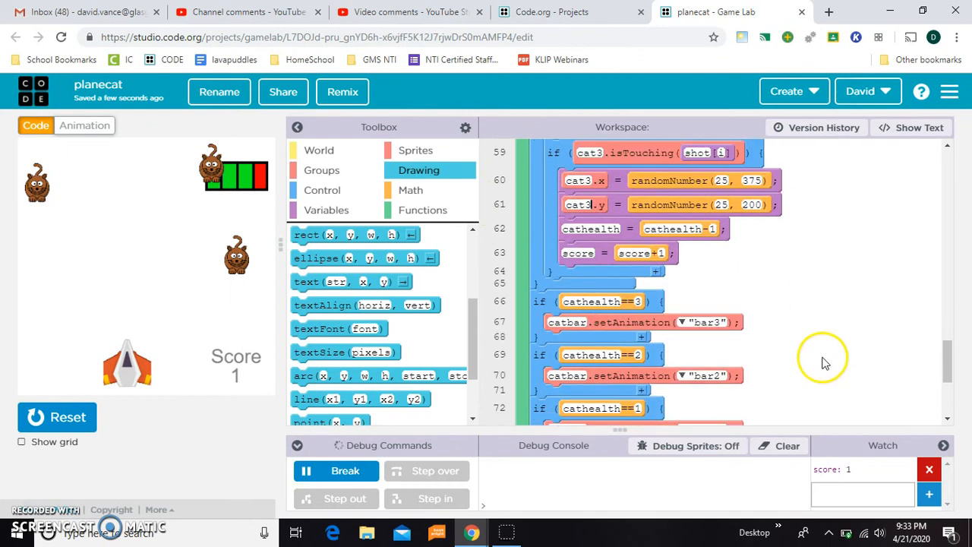
scroll("down", 3)
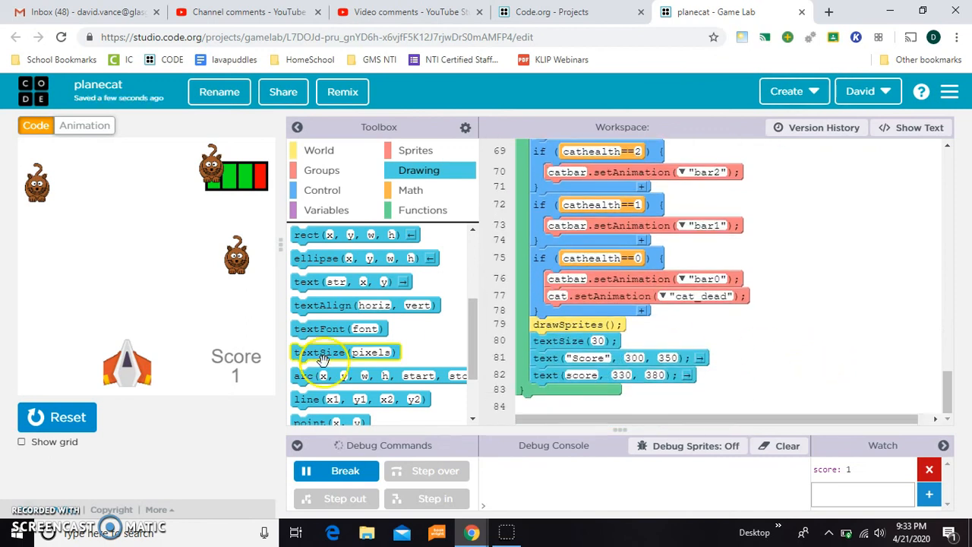
Run the game and shoot the cats with space until Score reaches 8
left_click(56, 417)
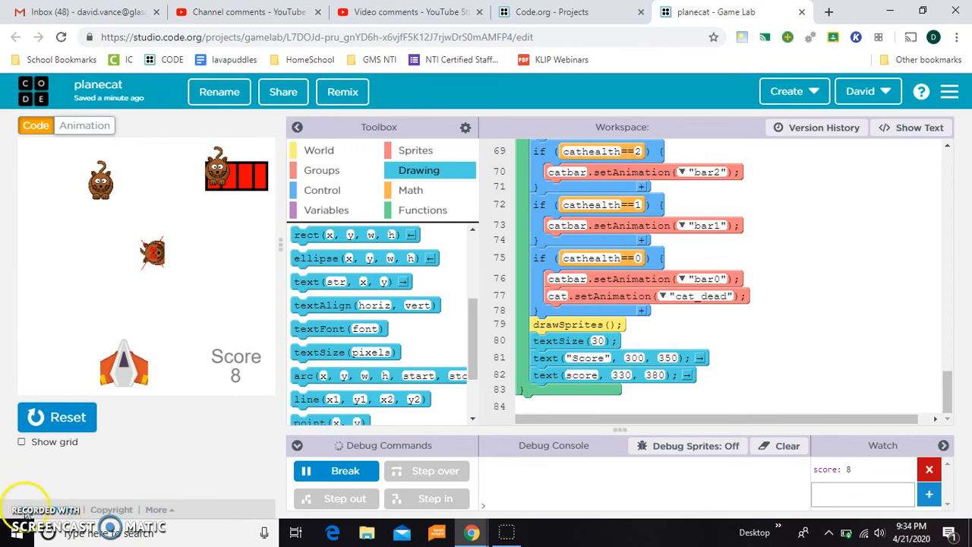
mouse_move(91, 231)
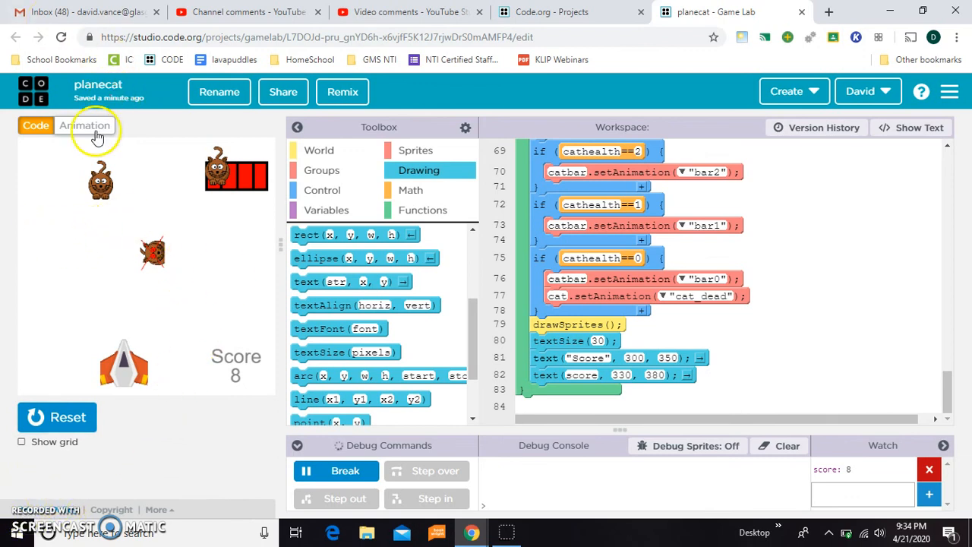
Review the redeyecat, blackeyecat and shot animations, then return to the code
left_click(85, 124)
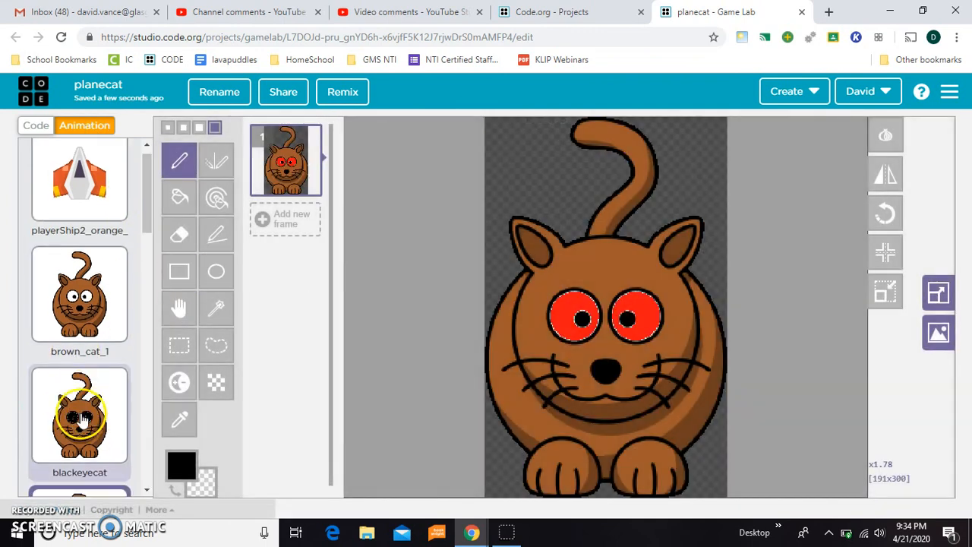
scroll("down", 3)
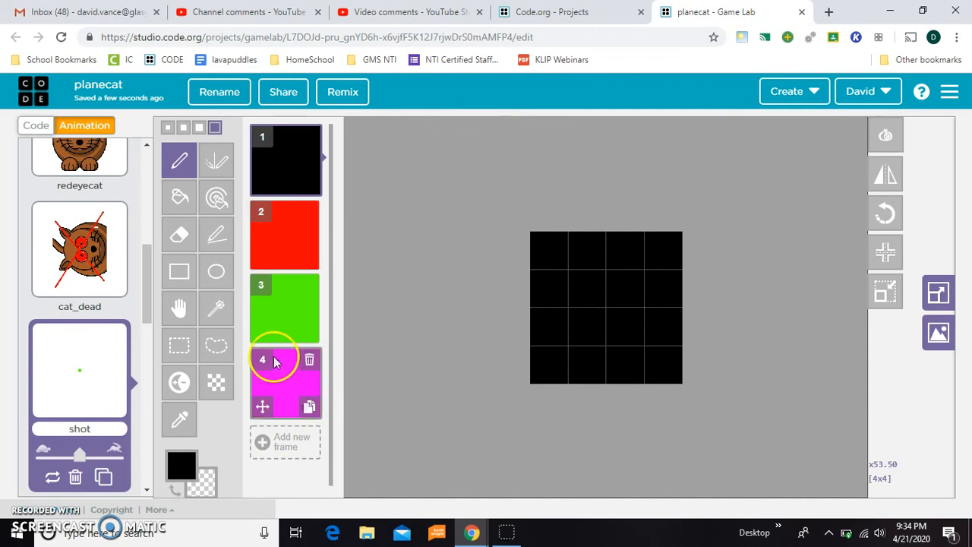
left_click(35, 125)
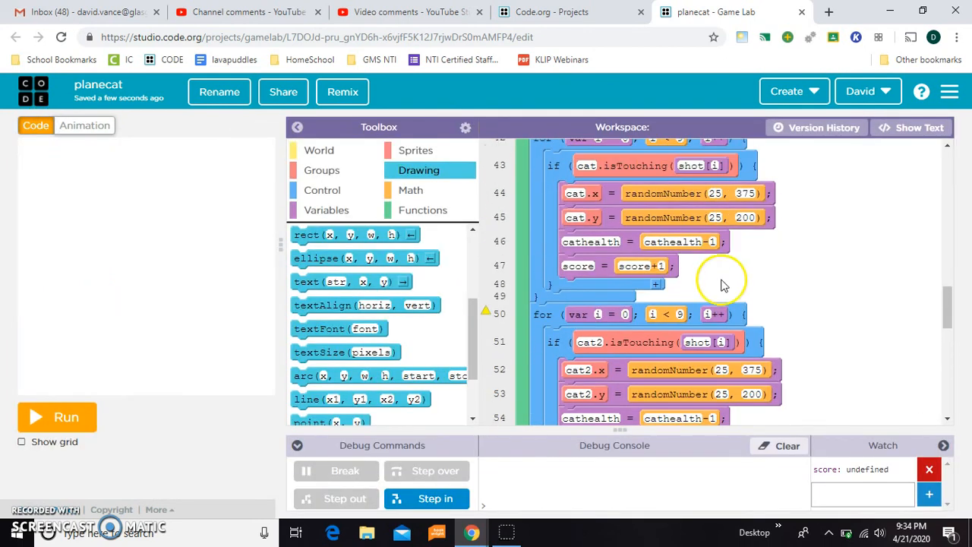
Give cat2 the redeyecat animation and cat3 blackeyecat, then rerun to show three different cats
scroll("up", 3)
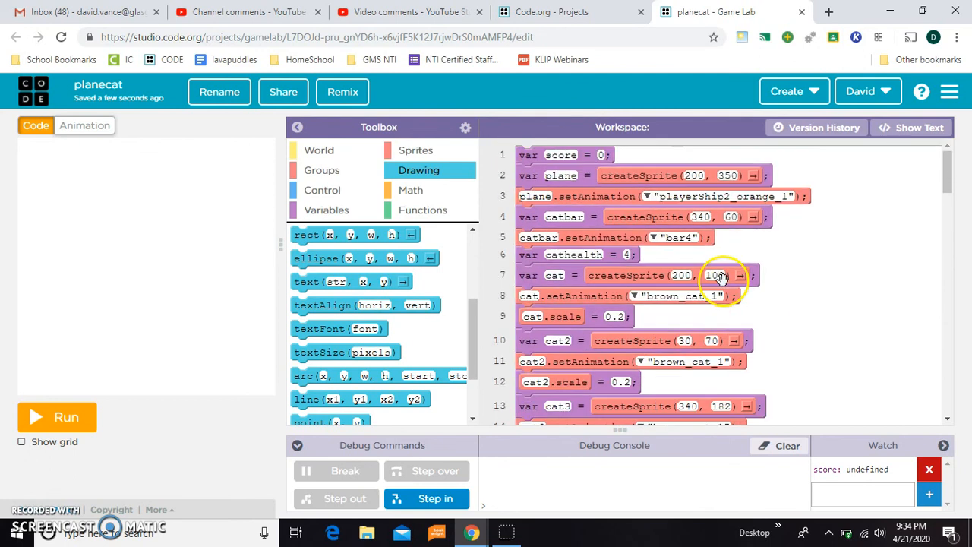
scroll("down", 3)
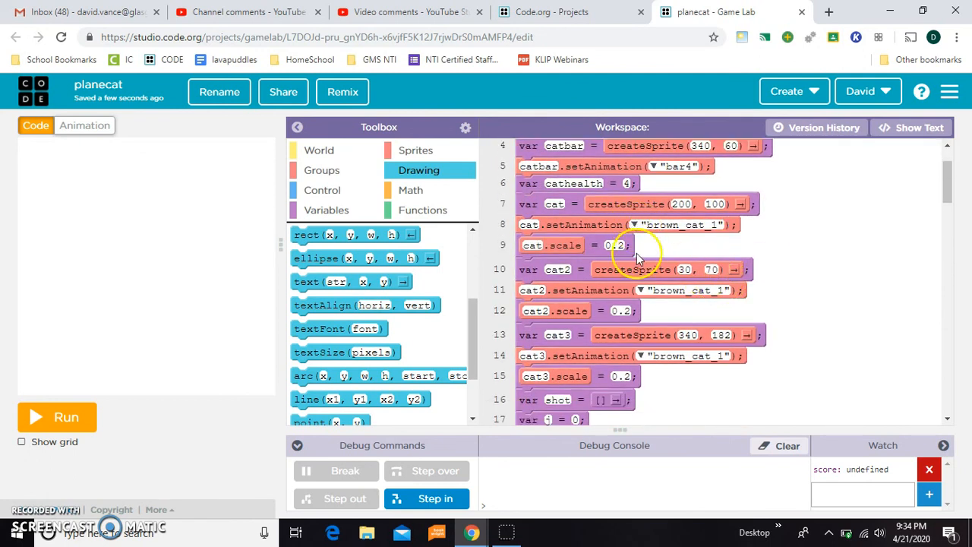
left_click(642, 291)
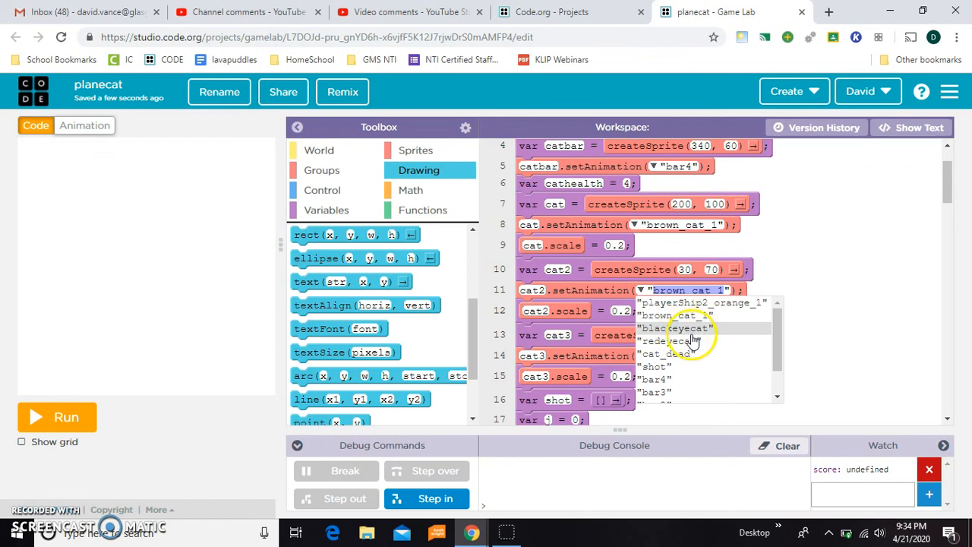
left_click(679, 341)
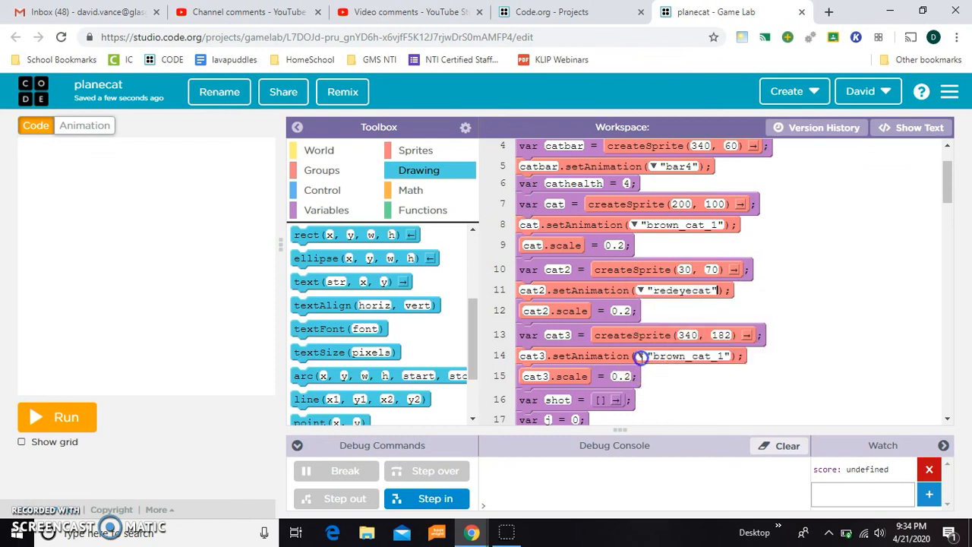
left_click(644, 356)
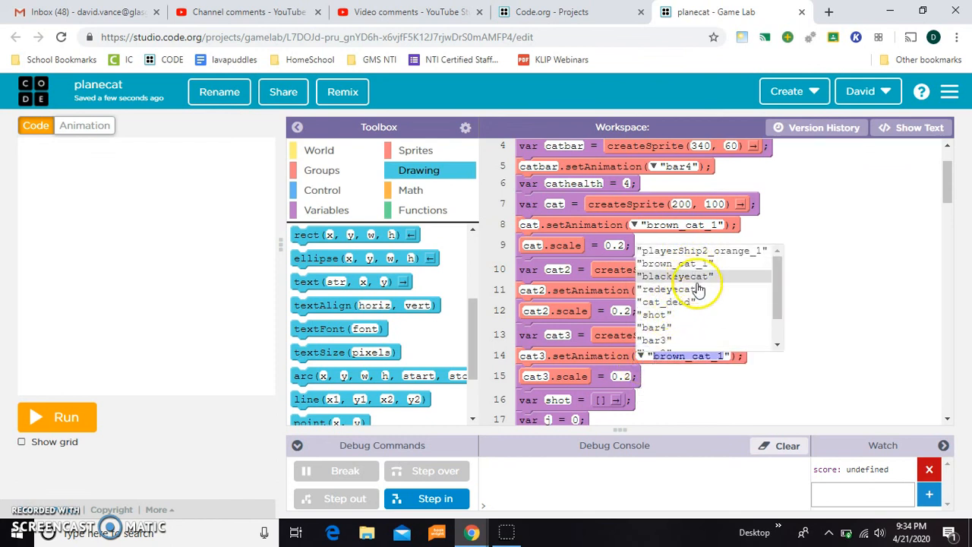
left_click(676, 289)
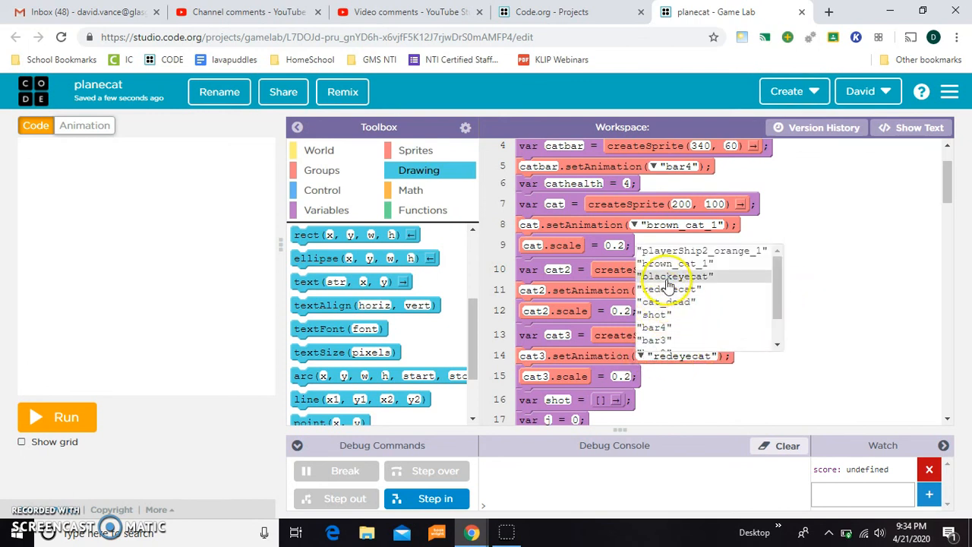
left_click(57, 416)
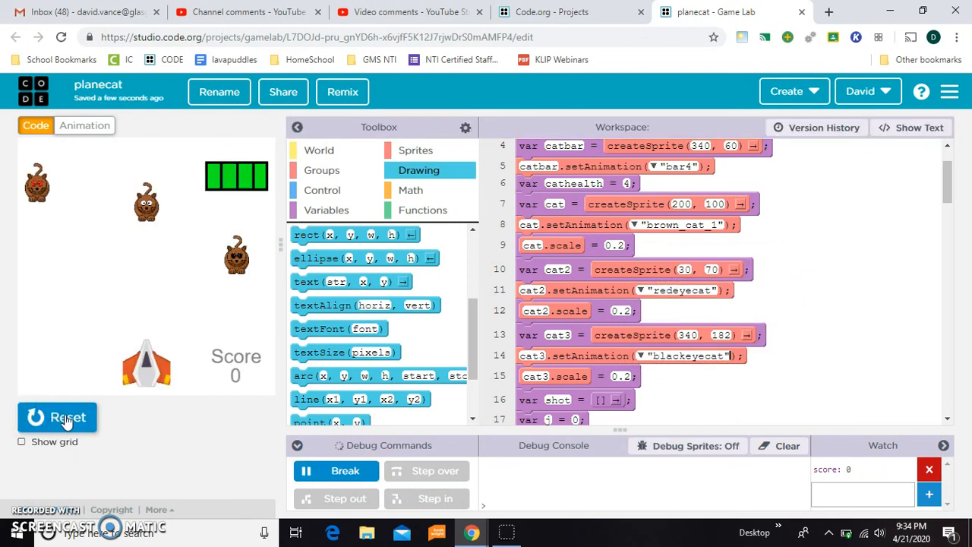